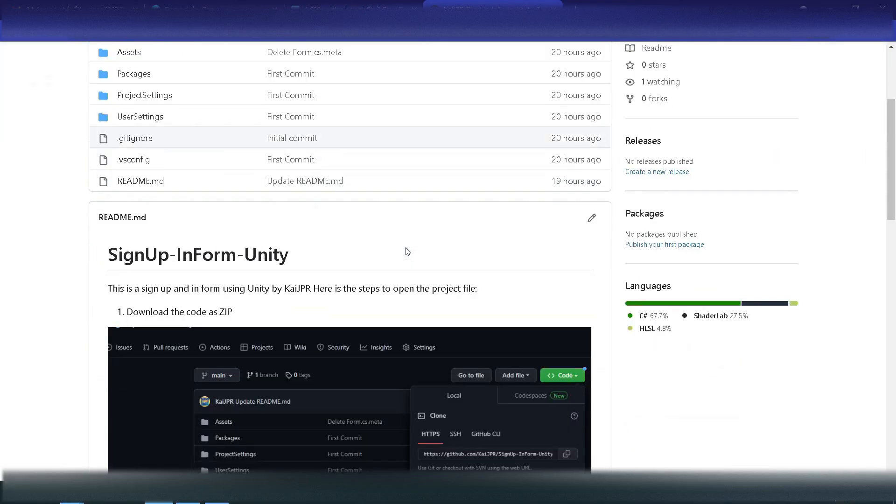
Inspect the BG, LoginForm, Success and Failed objects, then open the new Form script for editing.
{"action": "scroll", "scroll_direction": "down", "scroll_amount": 3}
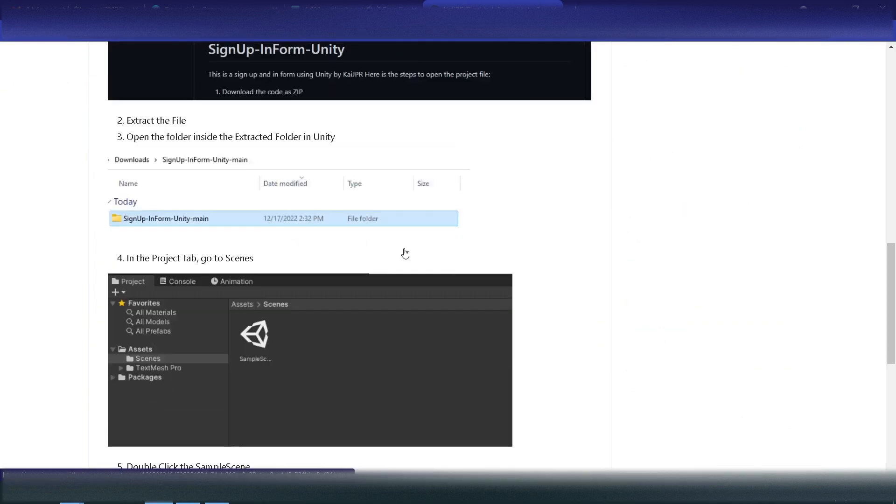
{"action": "scroll", "scroll_direction": "down", "scroll_amount": 3}
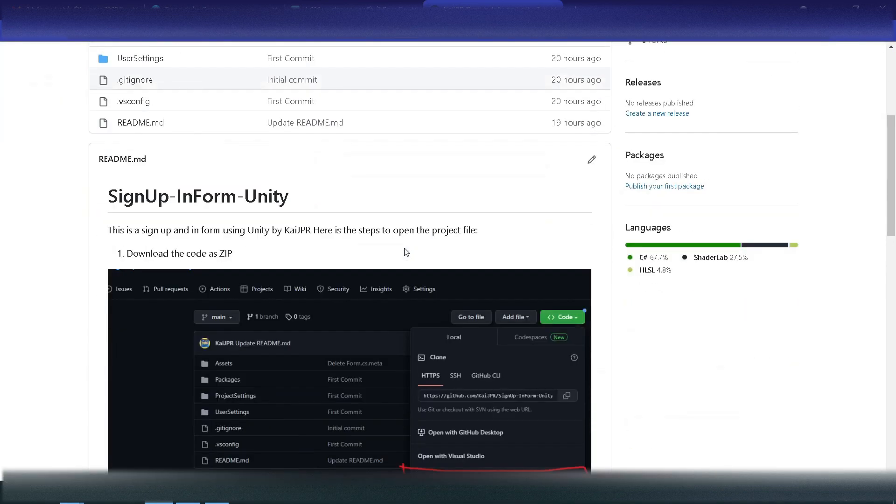
{"action": "scroll", "scroll_direction": "down", "scroll_amount": 3}
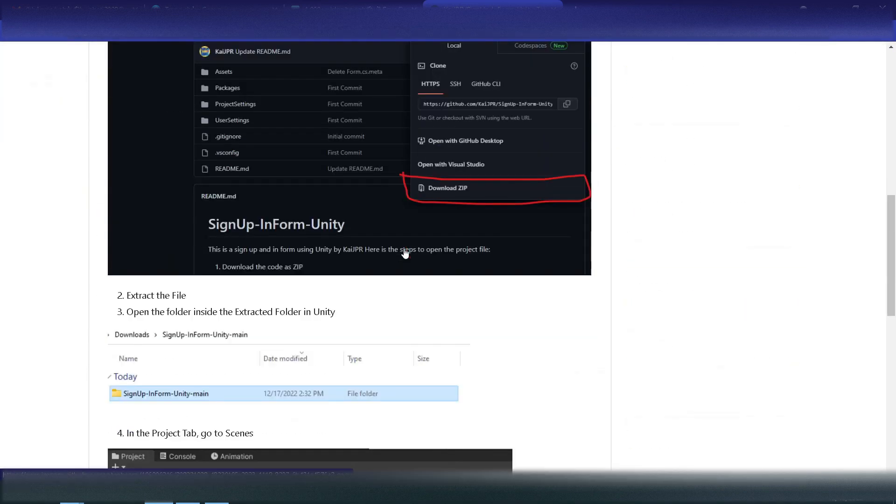
{"action": "scroll", "scroll_direction": "down", "scroll_amount": 3}
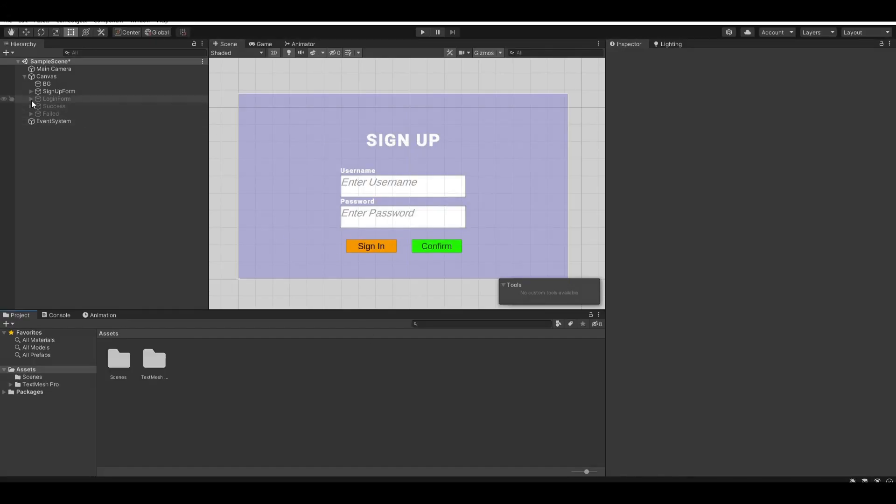
{"action": "left_click", "coordinate": [47, 83]}
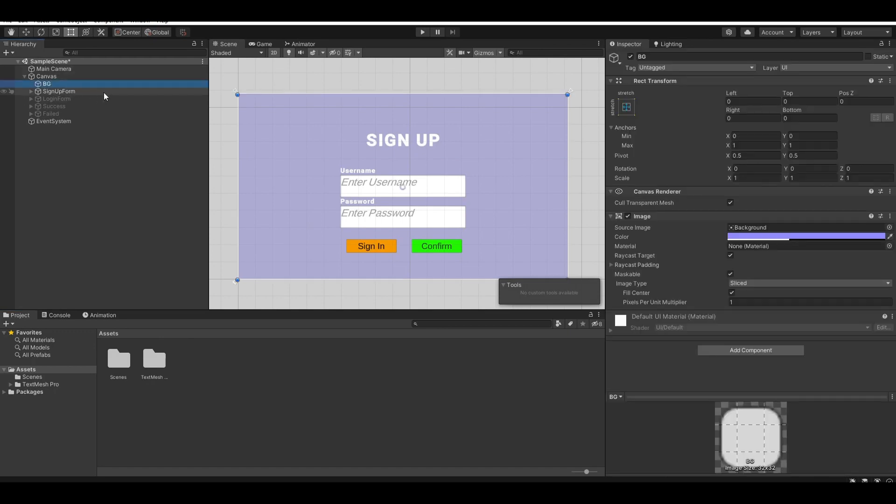
{"action": "left_click", "coordinate": [56, 98]}
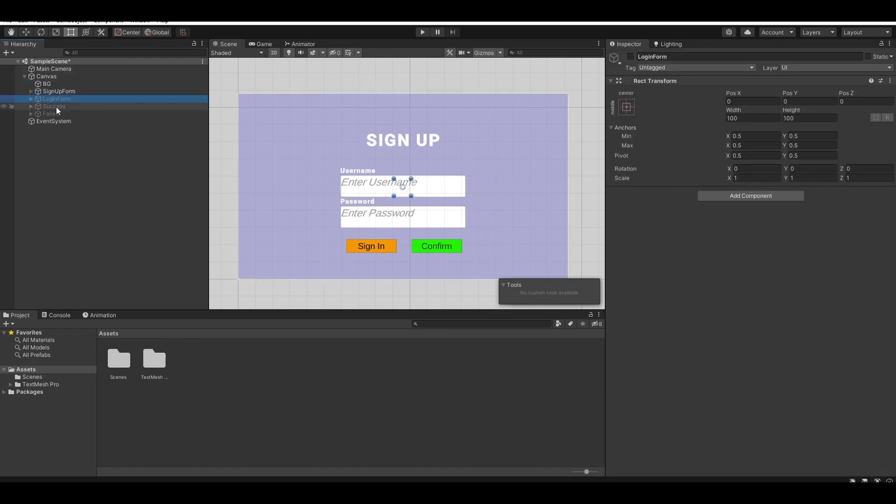
{"action": "left_click", "coordinate": [53, 105]}
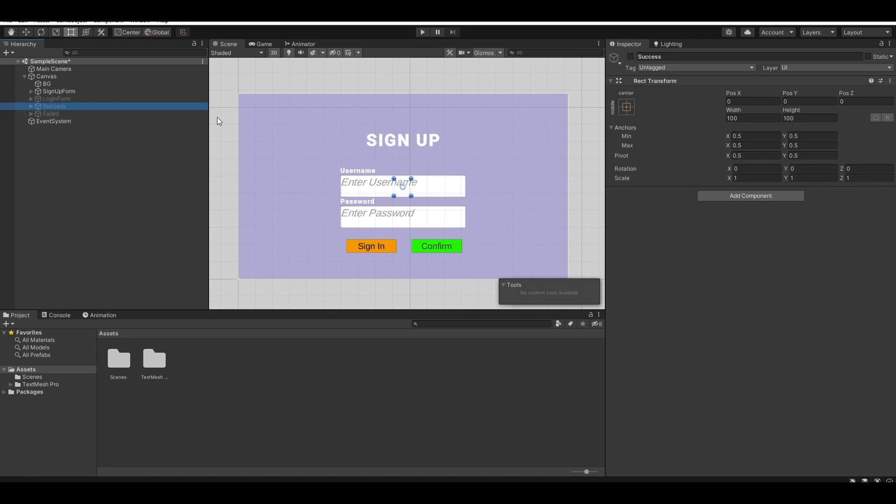
{"action": "mouse_move", "coordinate": [495, 161]}
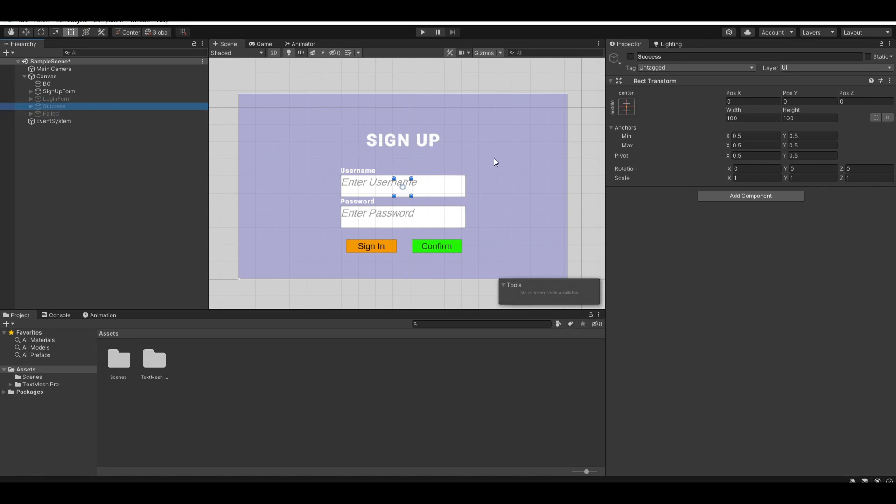
{"action": "left_click", "coordinate": [51, 113]}
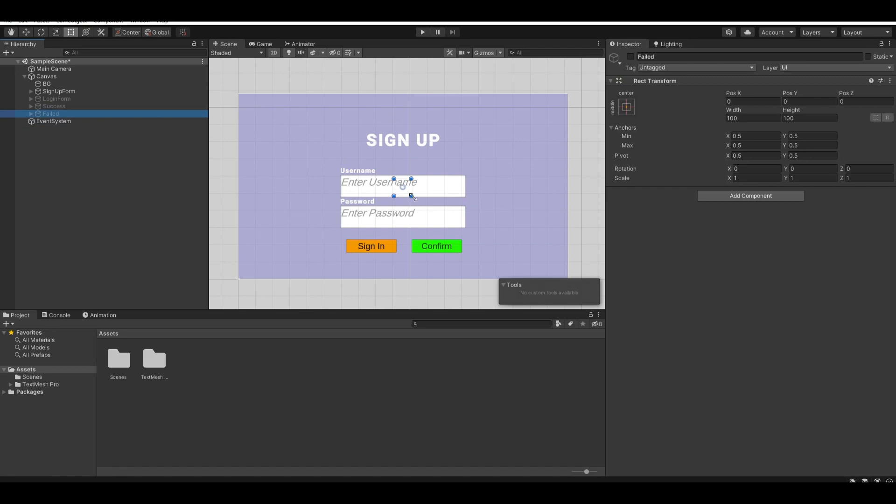
{"action": "mouse_move", "coordinate": [419, 260]}
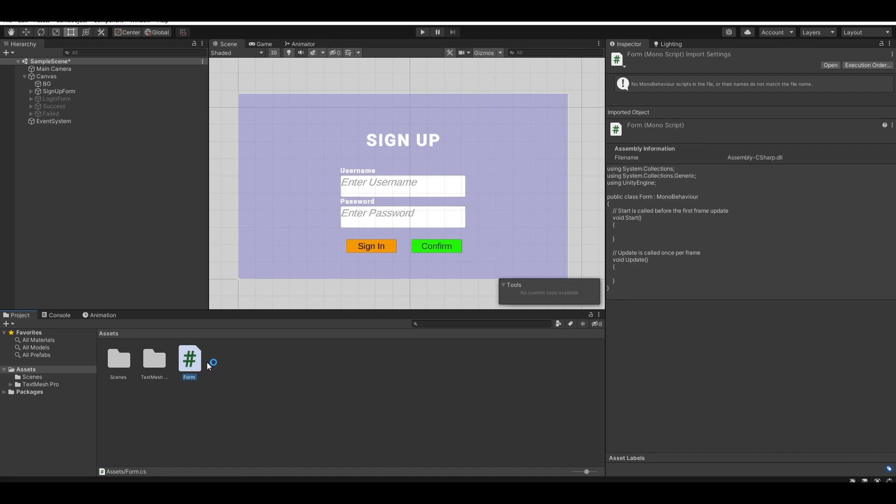
{"action": "double_click", "coordinate": [189, 358]}
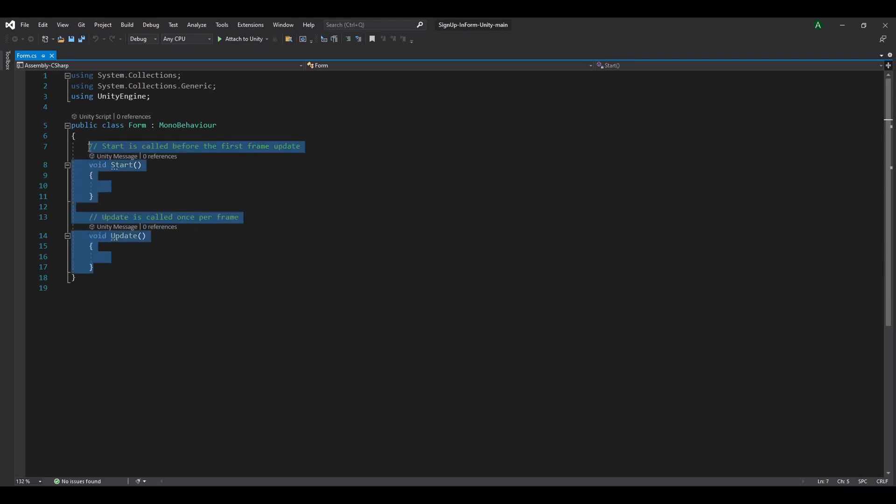
Delete the default Start and Update methods and declare an empty public void SignUp().
{"action": "key", "text": "Delete"}
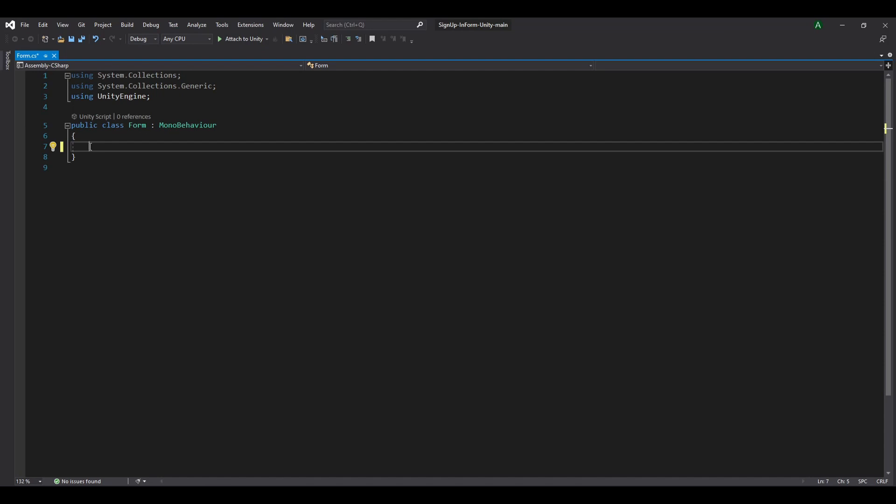
{"action": "type", "text": "p"}
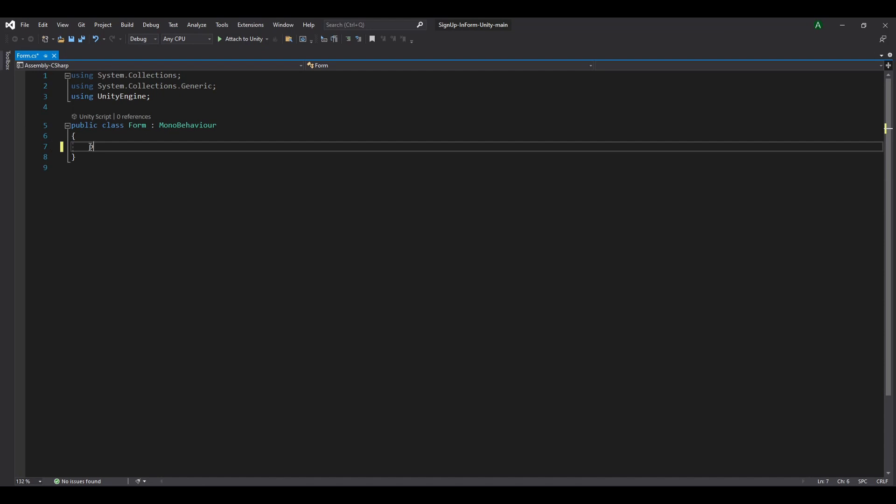
{"action": "type", "text": "public void"}
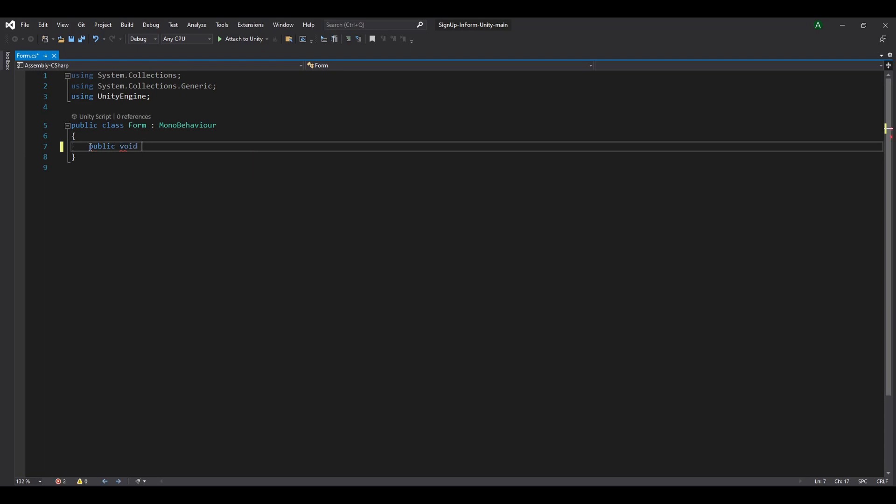
{"action": "type", "text": "SignUp()"}
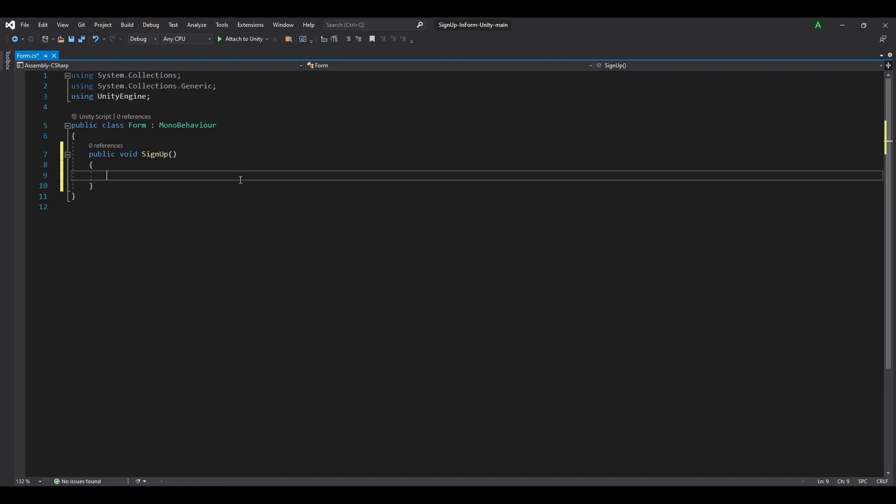
{"action": "key", "text": "Enter"}
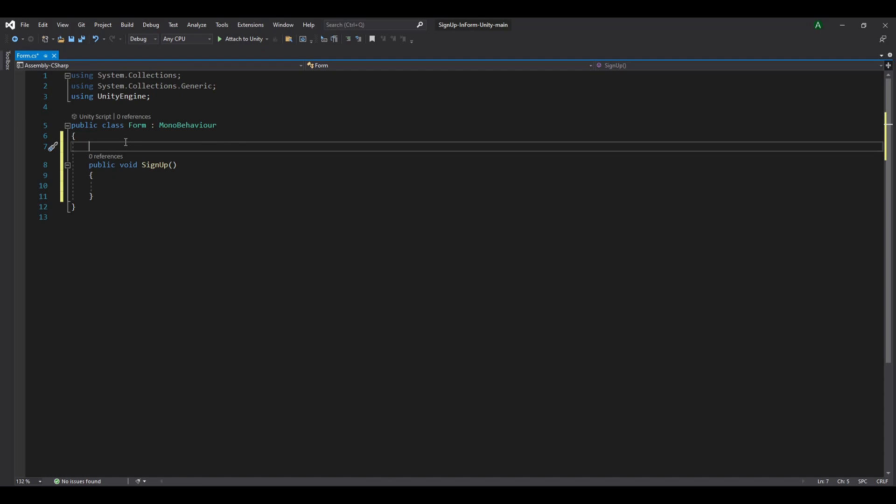
Declare string[] username_list = new string[100] and duplicate it as password_list.
{"action": "type", "text": "string"}
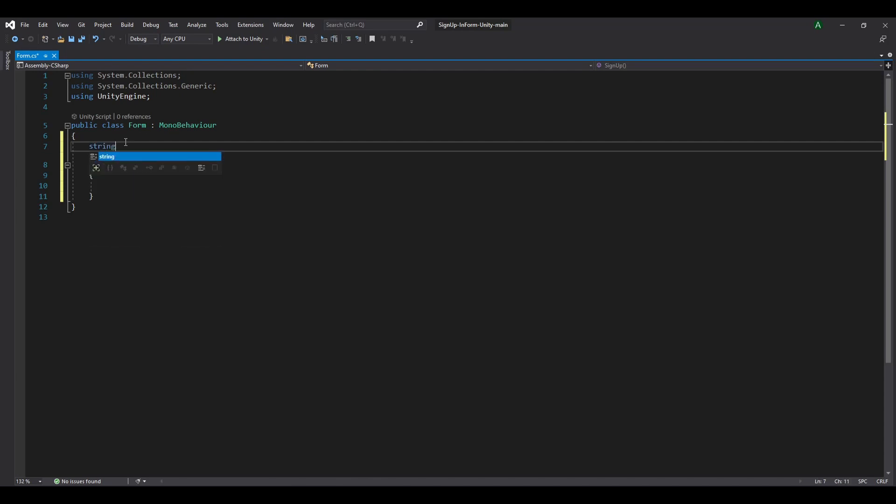
{"action": "type", "text": "[]"}
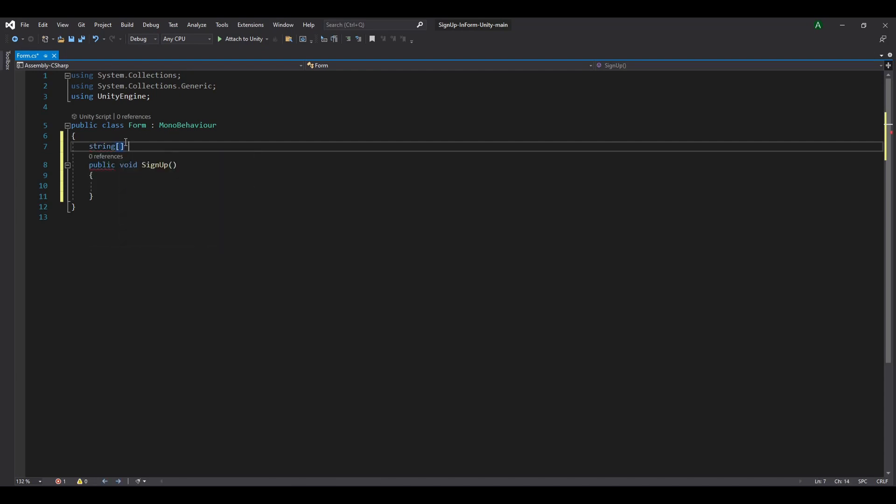
{"action": "type", "text": "vs"}
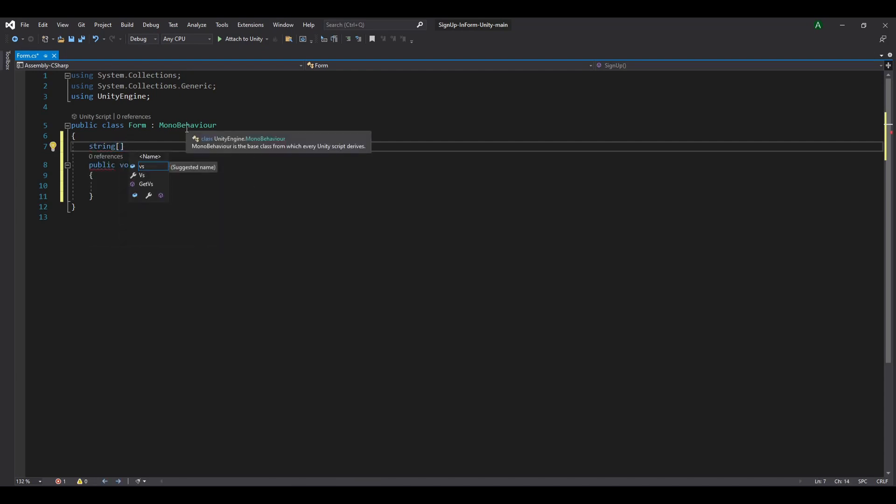
{"action": "type", "text": "username_list = n"}
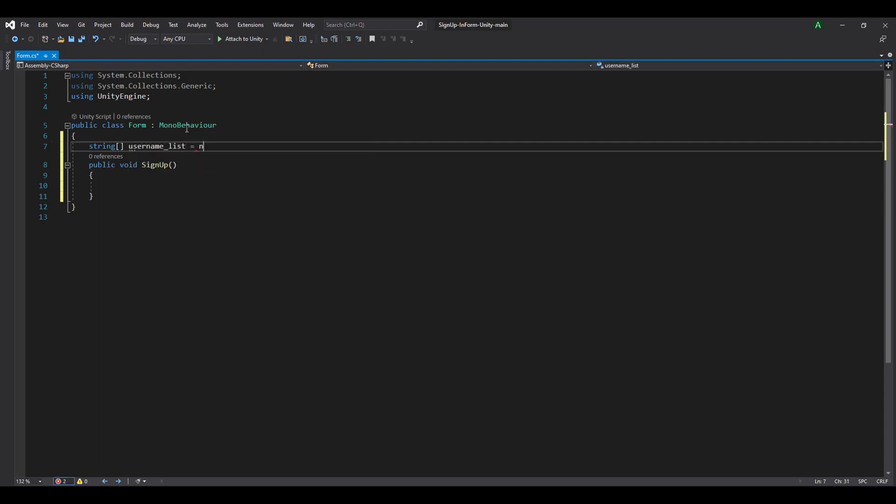
{"action": "type", "text": "ew string["}
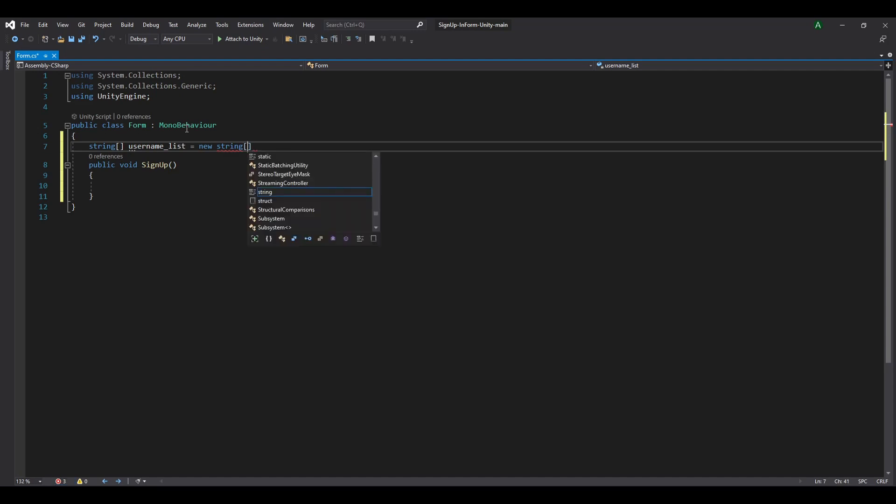
{"action": "type", "text": "100];"}
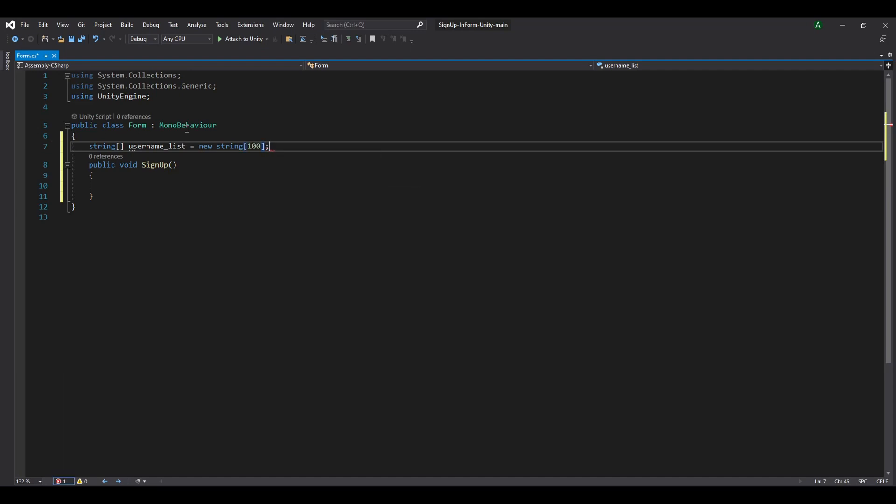
{"action": "key", "text": "Enter"}
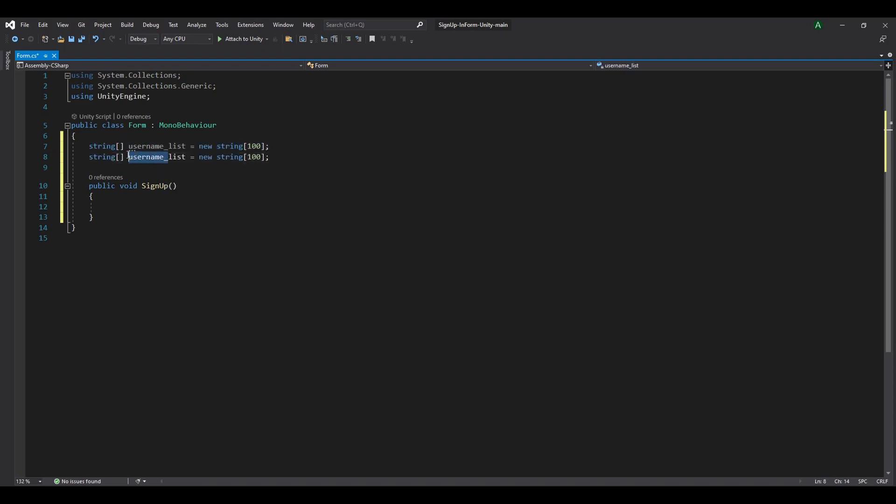
{"action": "mouse_move", "coordinate": [157, 156]}
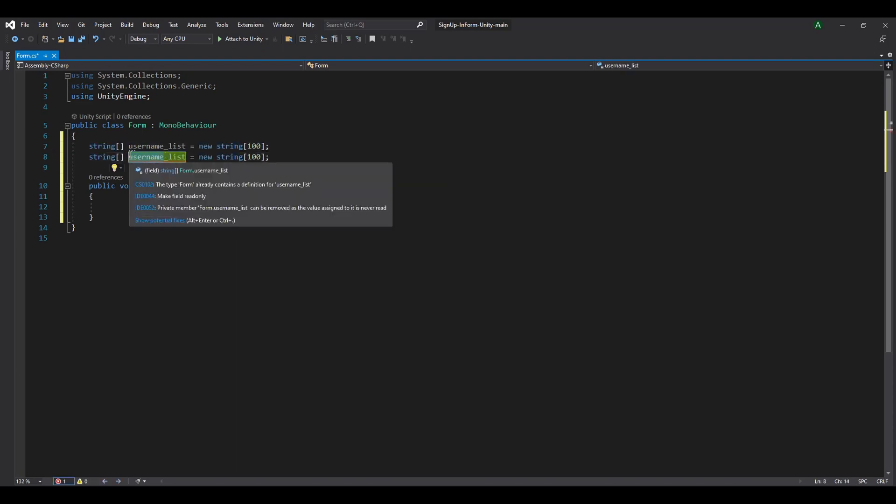
{"action": "type", "text": "password_list"}
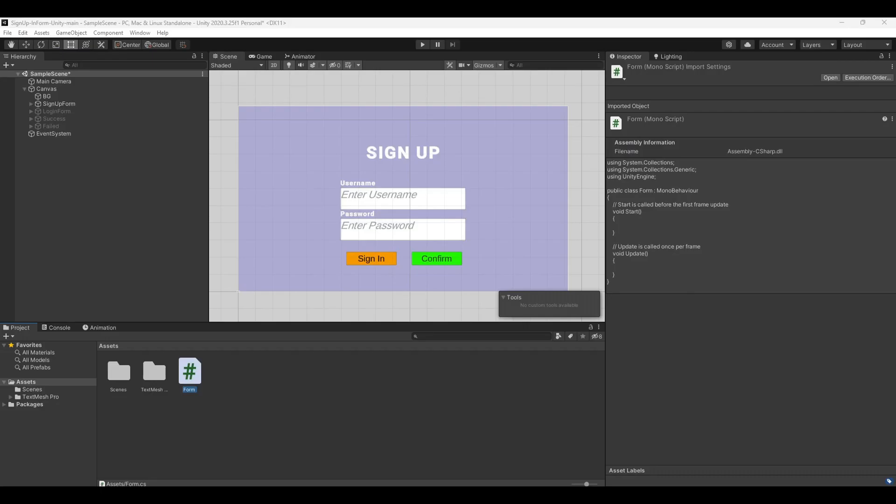
Add a using TMPro; directive at the top of the Form script.
{"action": "left_click", "coordinate": [61, 111]}
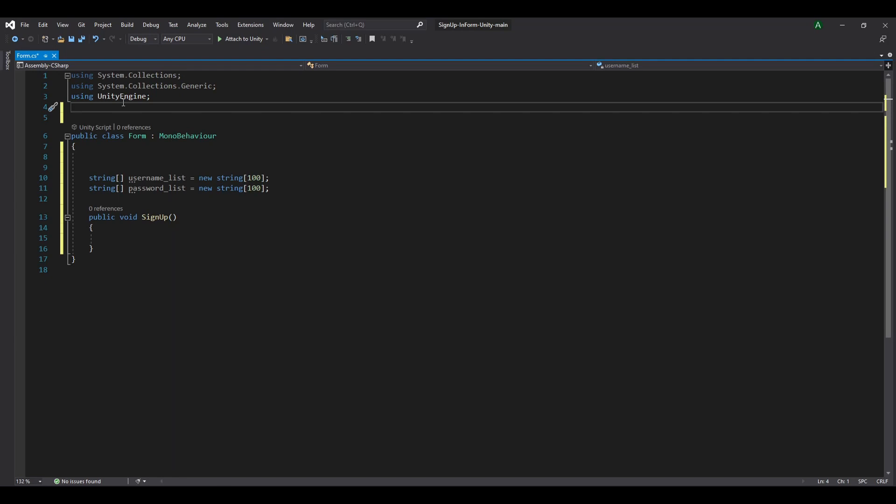
{"action": "type", "text": "using"}
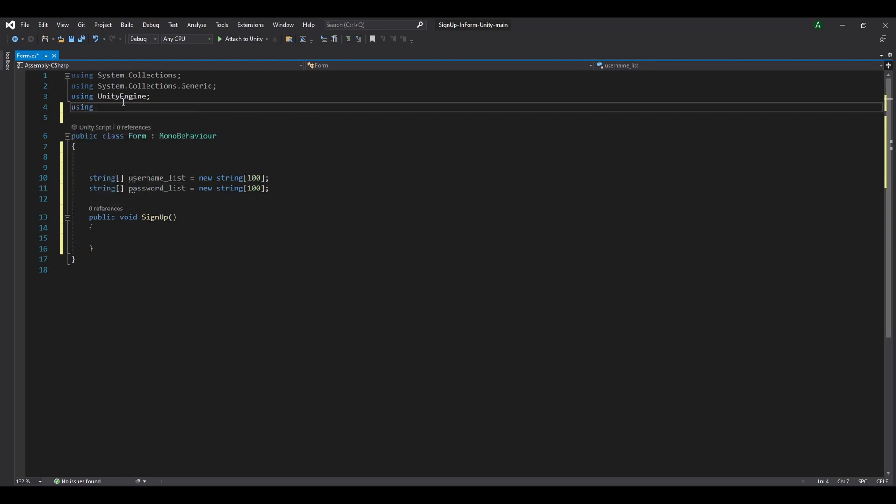
{"action": "type", "text": "TMPro;"}
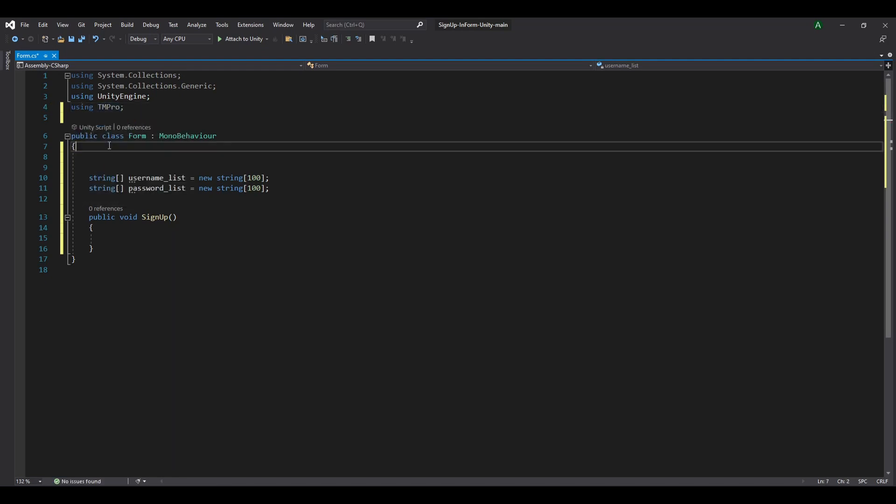
{"action": "key", "text": "Enter"}
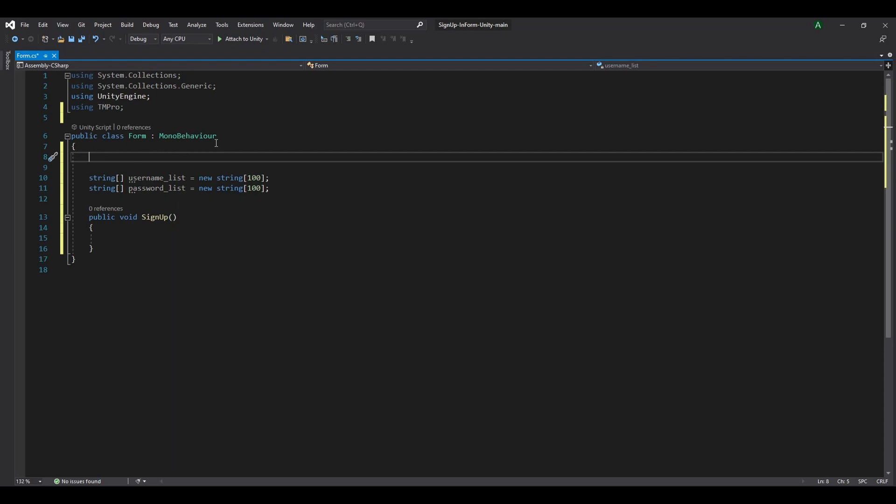
Declare a public TMP_InputField field named signup_username in the Form class.
{"action": "type", "text": "public"}
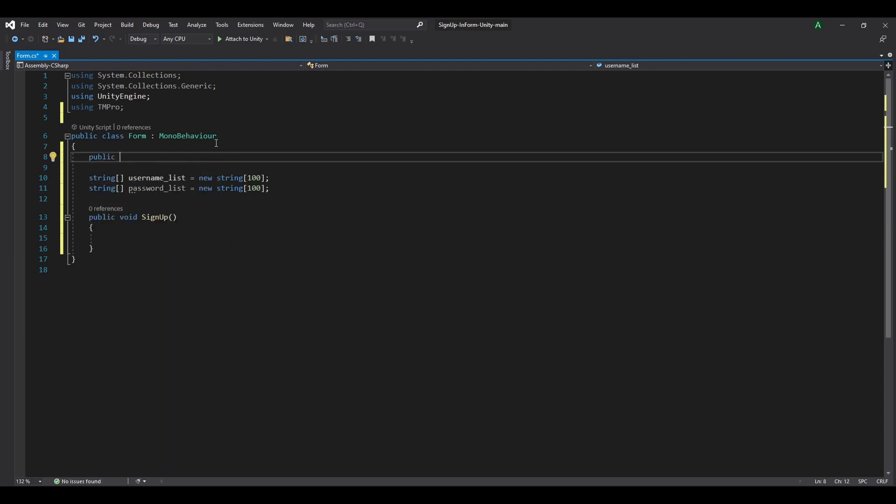
{"action": "type", "text": "InputField"}
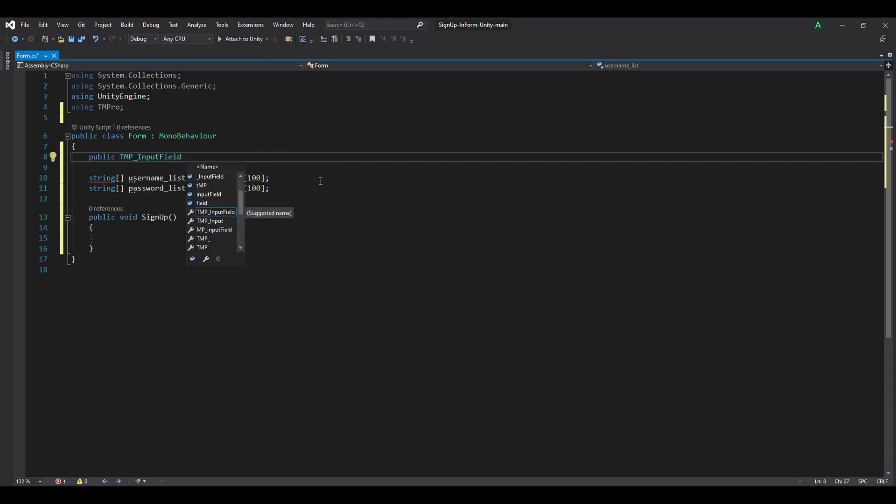
{"action": "type", "text": "username"}
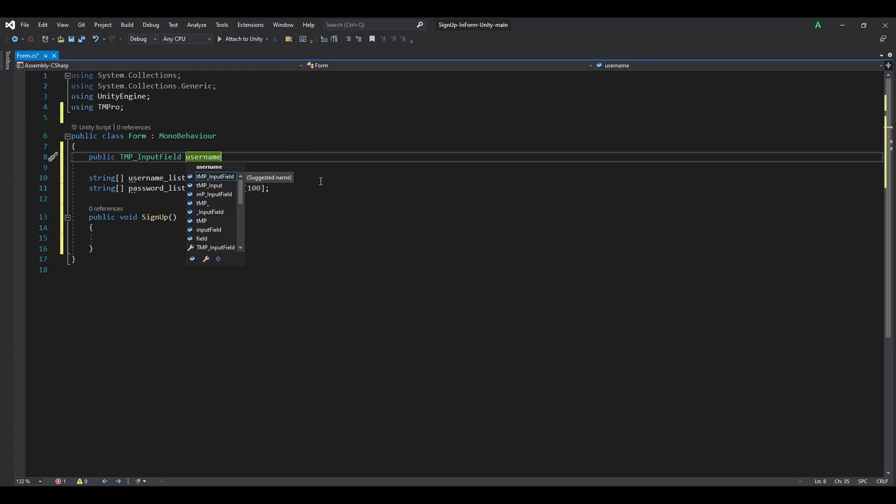
{"action": "type", "text": "_sign"}
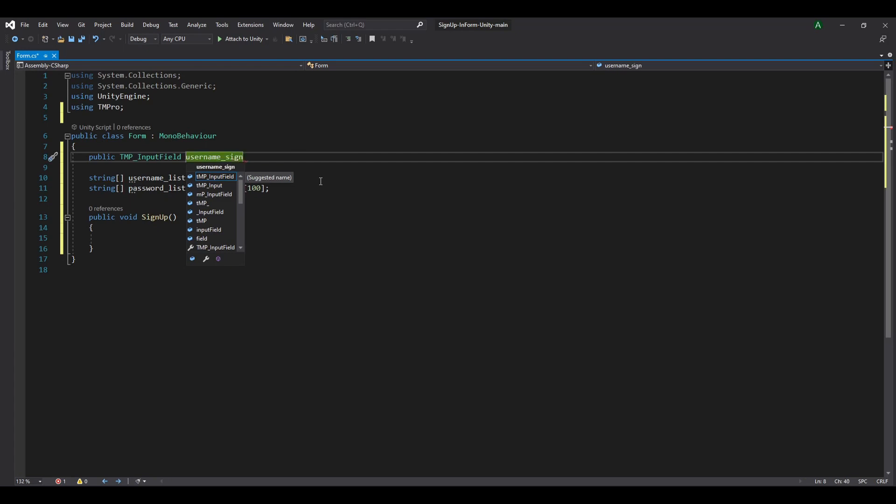
{"action": "type", "text": "u"}
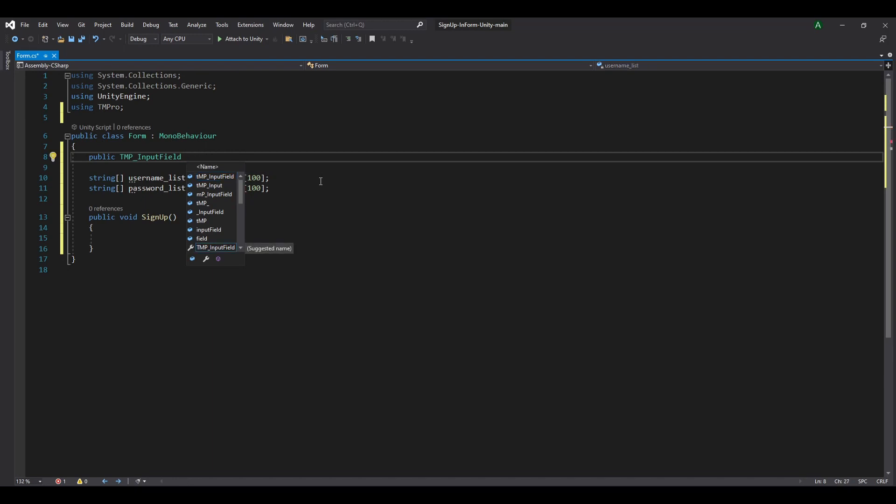
{"action": "type", "text": "sih"}
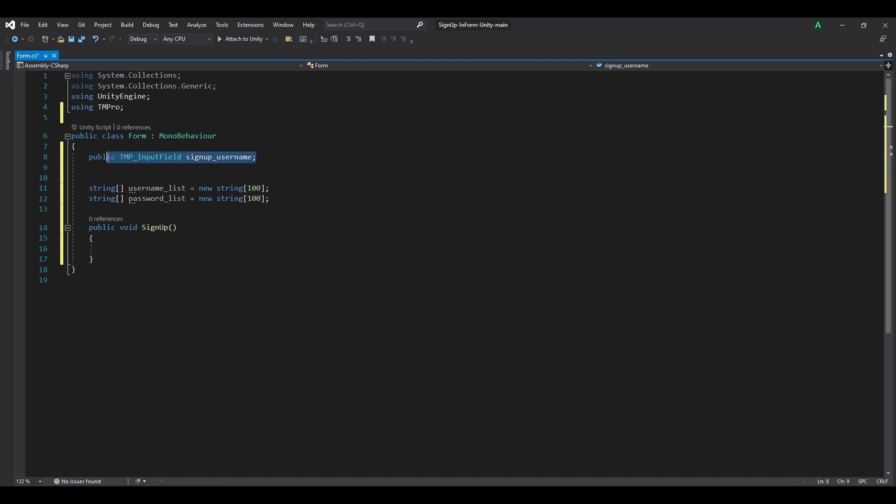
Declare a signup_password TMP_InputField and write username_list[] = signup_username.text; in SignUp.
{"action": "type", "text": "public TMP_InputField signup_username"}
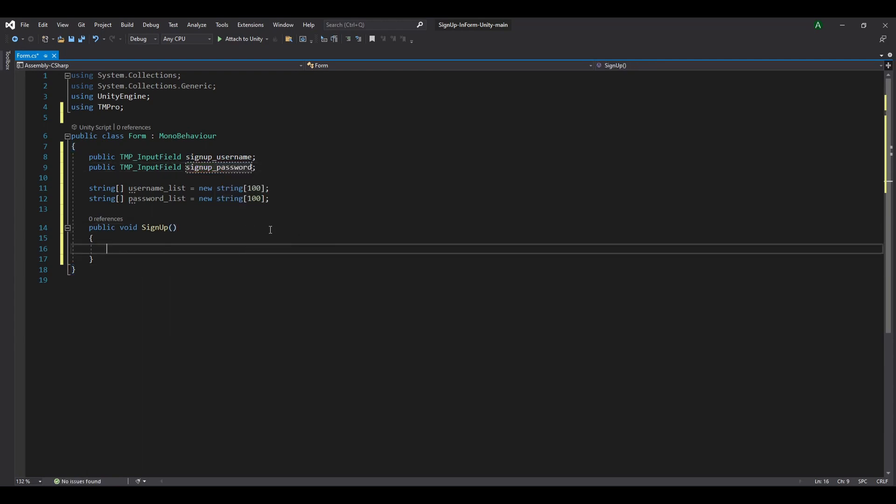
{"action": "type", "text": "us"}
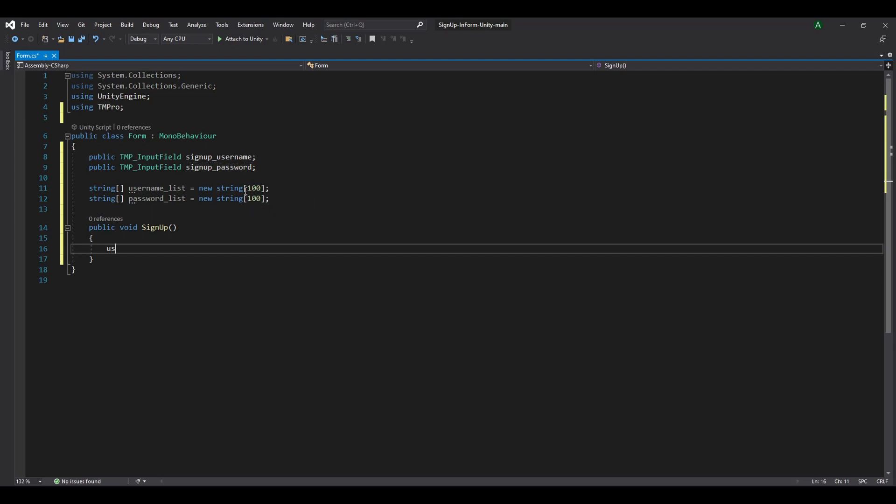
{"action": "type", "text": "ername_list[]"}
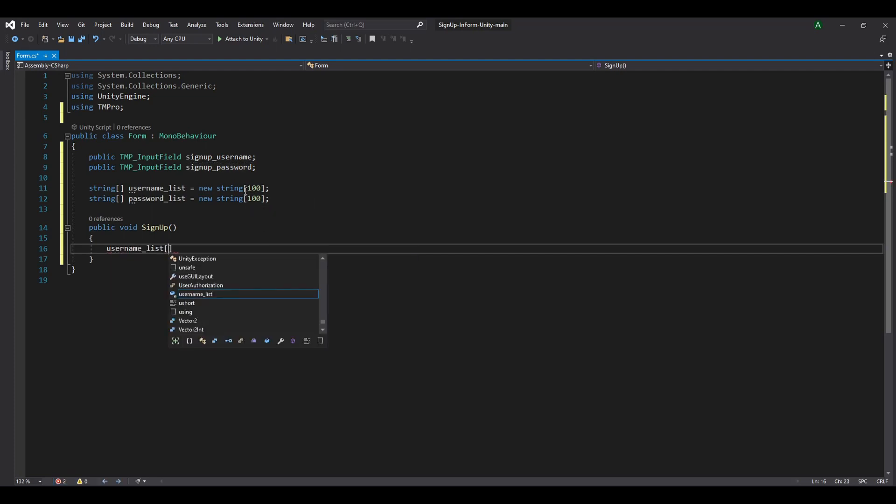
{"action": "key", "text": "Escape"}
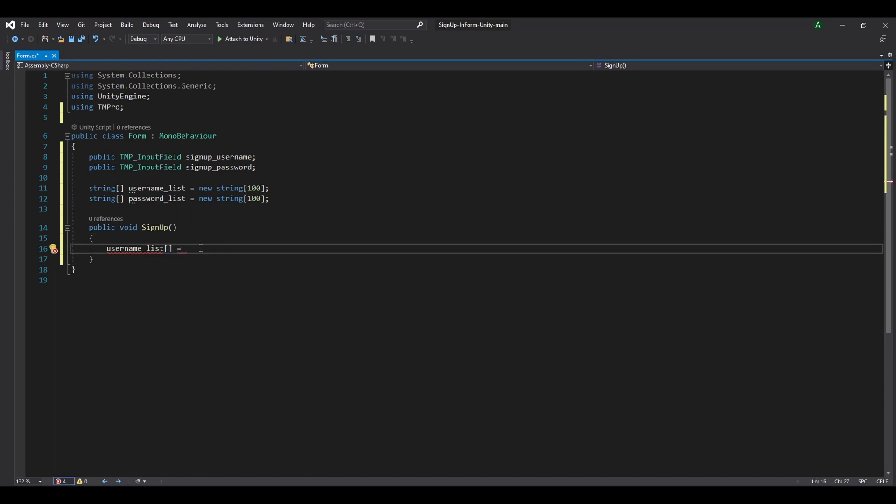
{"action": "type", "text": "signup_username"}
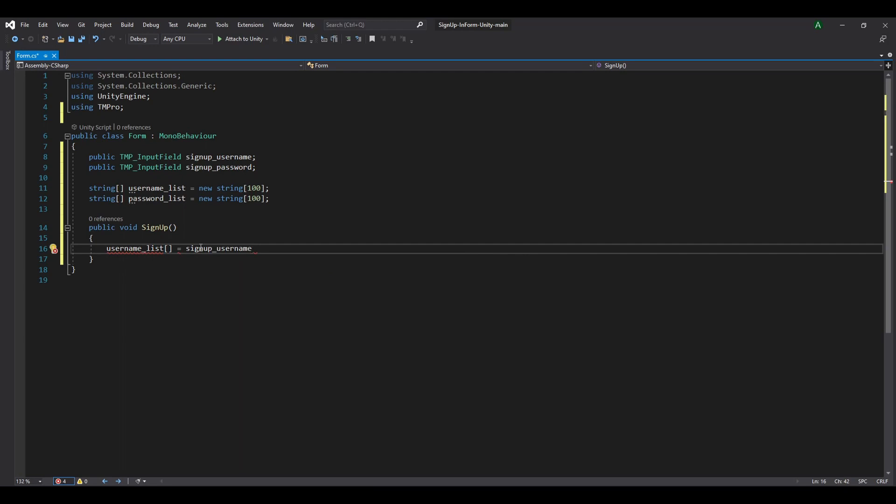
{"action": "type", "text": ".text;"}
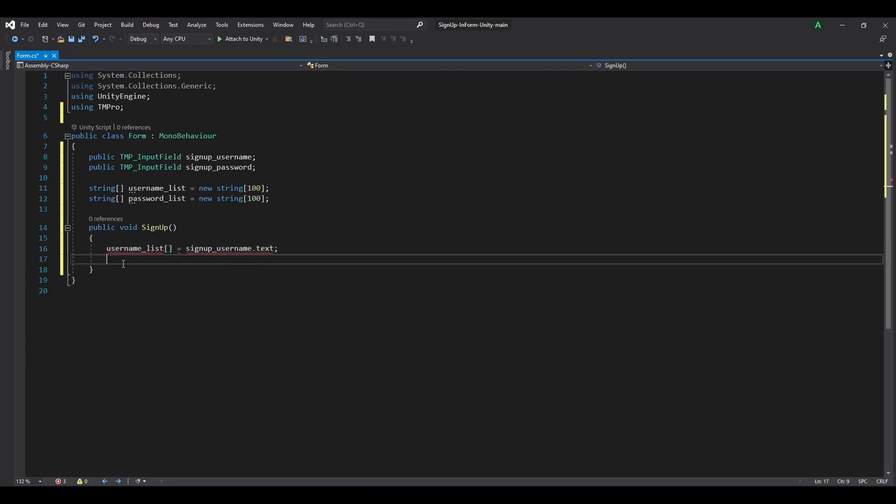
{"action": "mouse_move", "coordinate": [196, 263]}
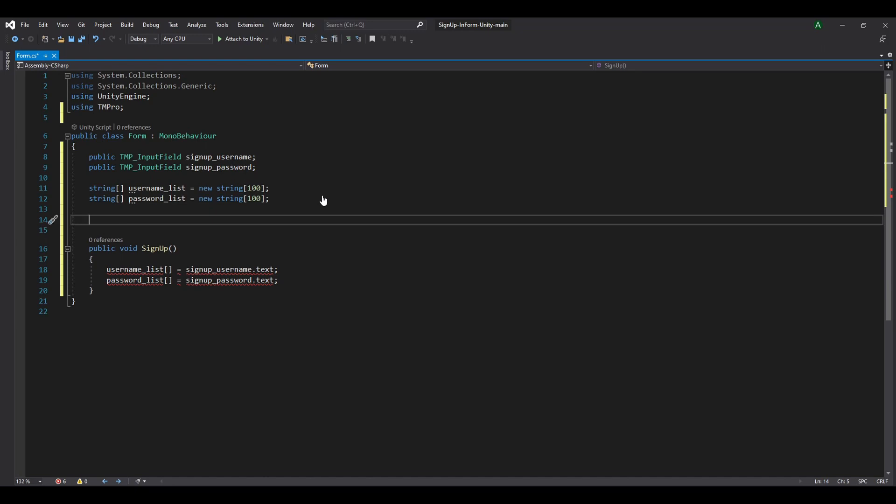
Add int counter = 0, index both lists with counter in SignUp, and increment counter afterwards.
{"action": "type", "text": "int counter;"}
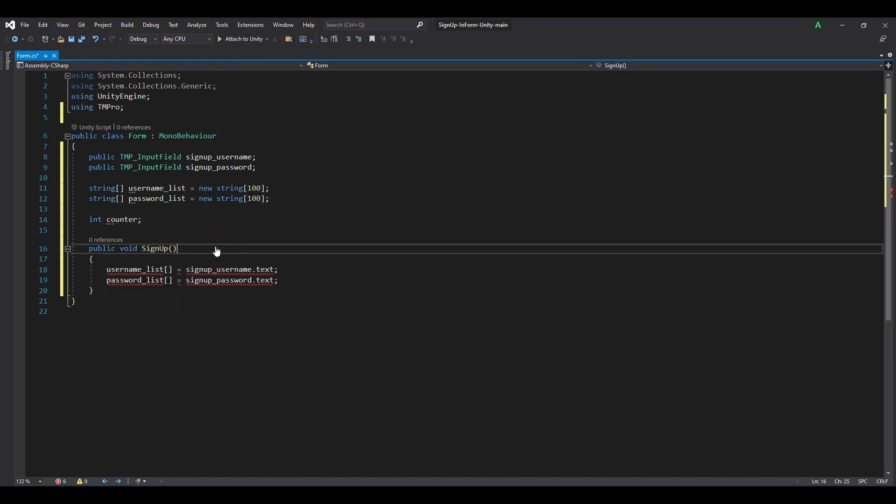
{"action": "type", "text": "= 0"}
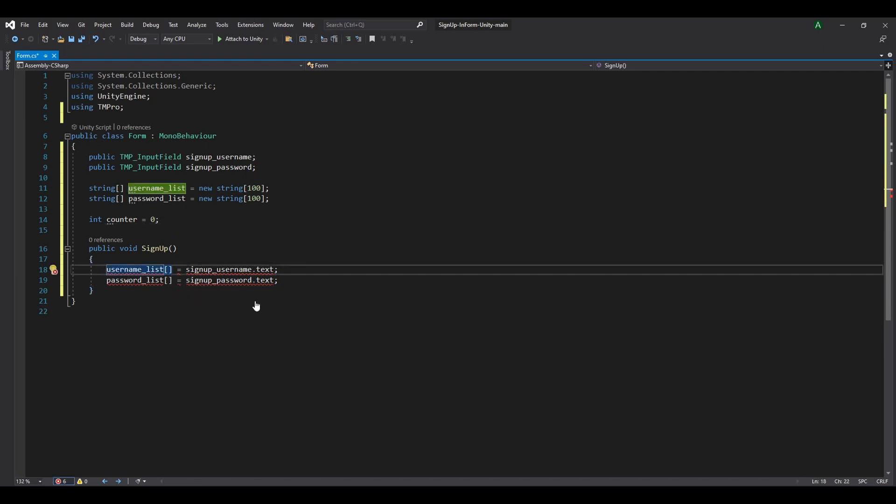
{"action": "type", "text": "counter"}
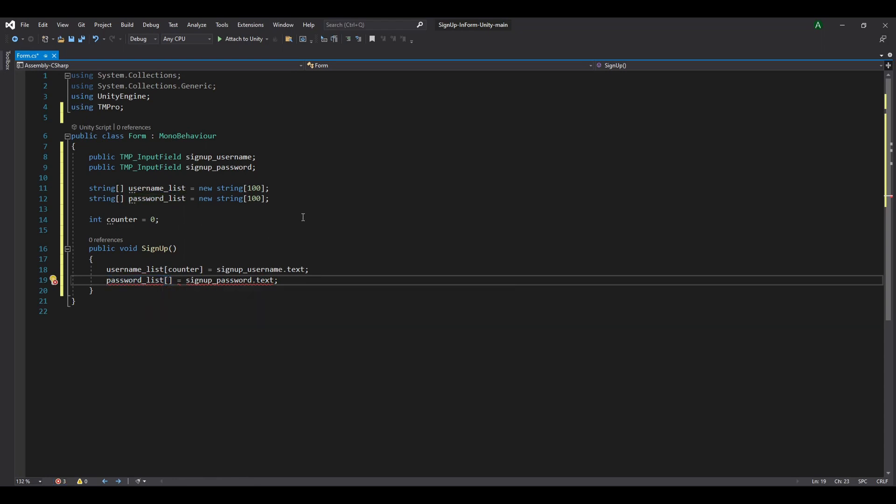
{"action": "type", "text": "counter"}
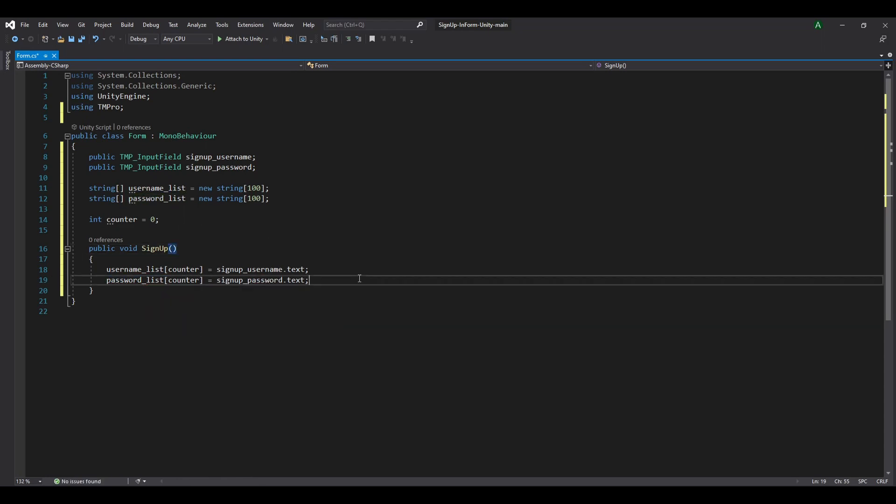
{"action": "type", "text": "counter += 1"}
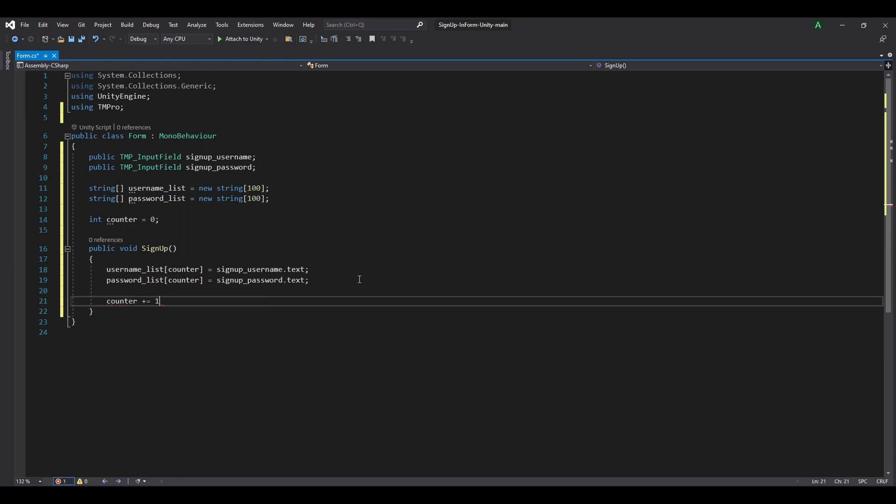
{"action": "type", "text": ";"}
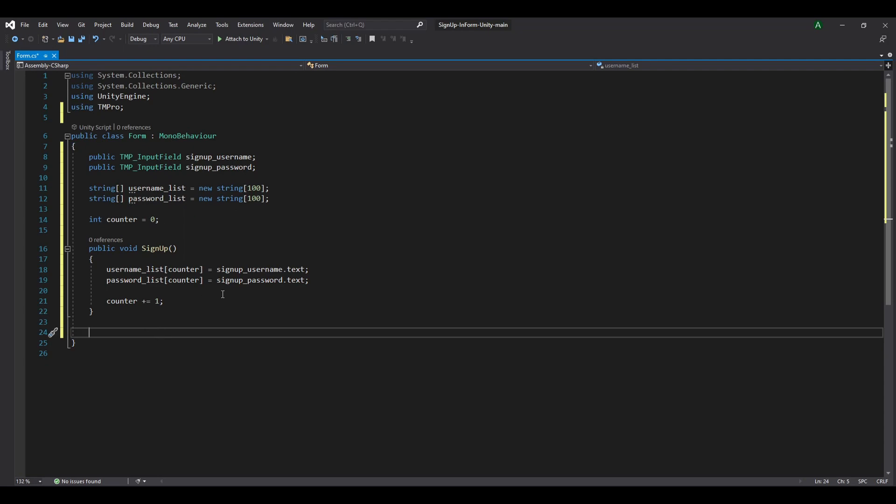
{"action": "mouse_move", "coordinate": [307, 349]}
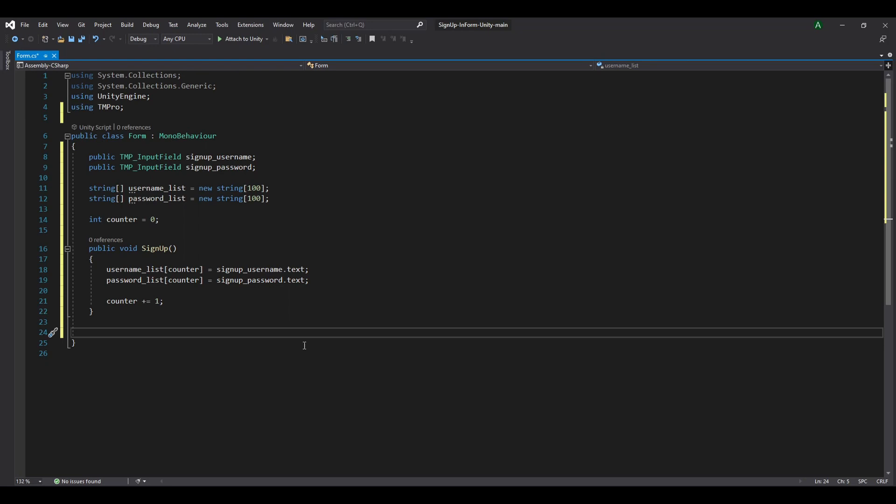
{"action": "mouse_move", "coordinate": [186, 334]}
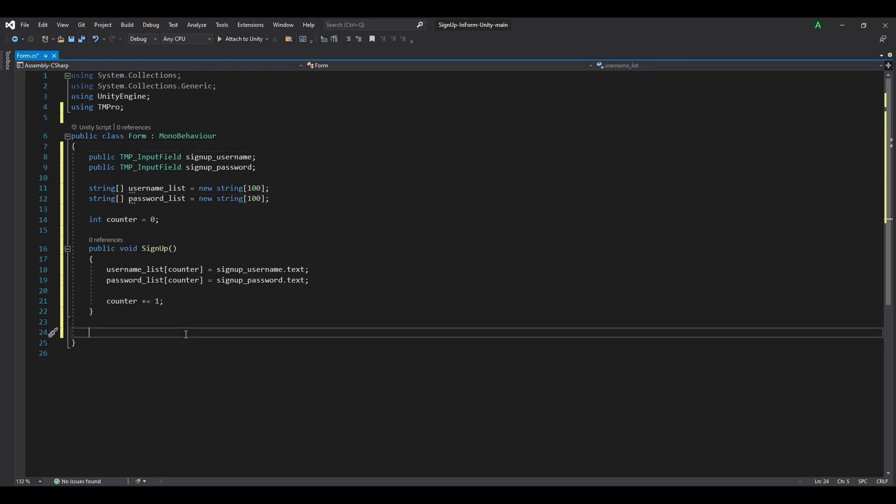
Add OnApplicationQuit with a for loop from 0 to username_list.Length.
{"action": "type", "text": "On"}
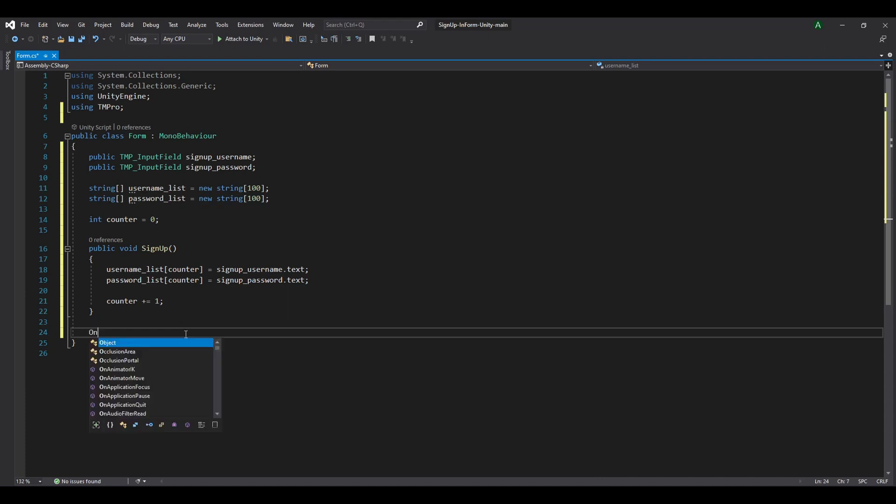
{"action": "type", "text": "ApplicationQuit("}
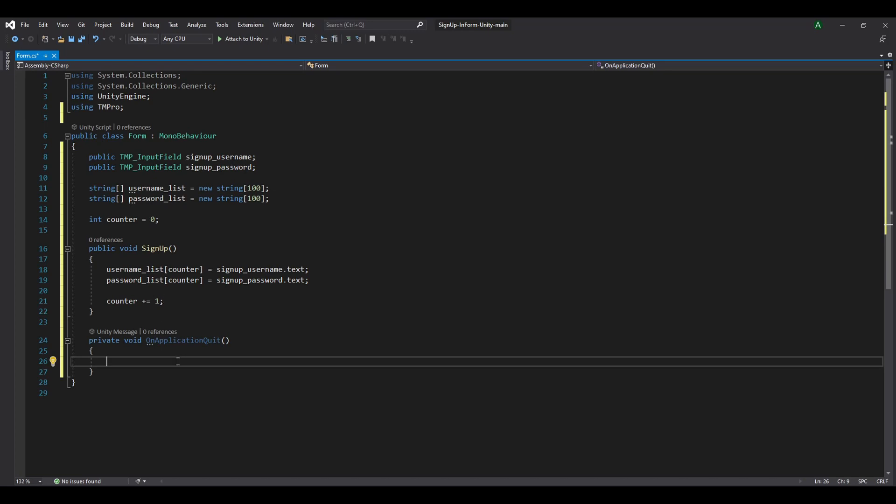
{"action": "mouse_move", "coordinate": [197, 356]}
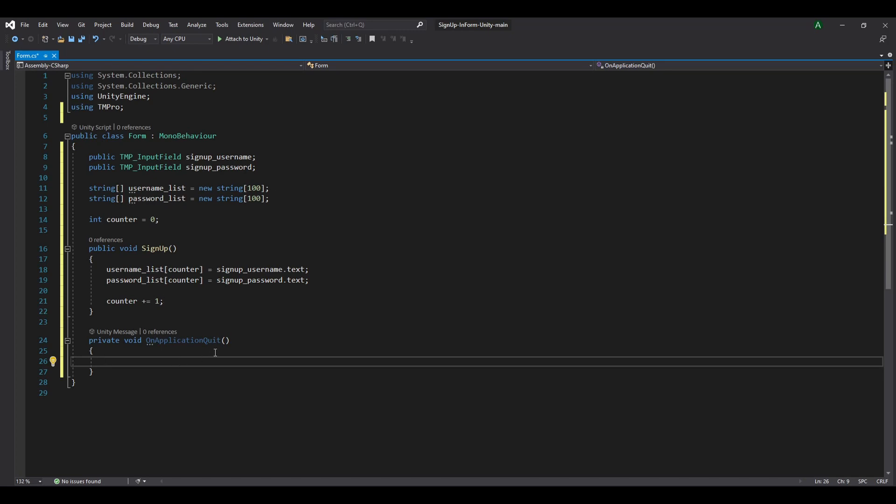
{"action": "type", "text": "for(int i ="}
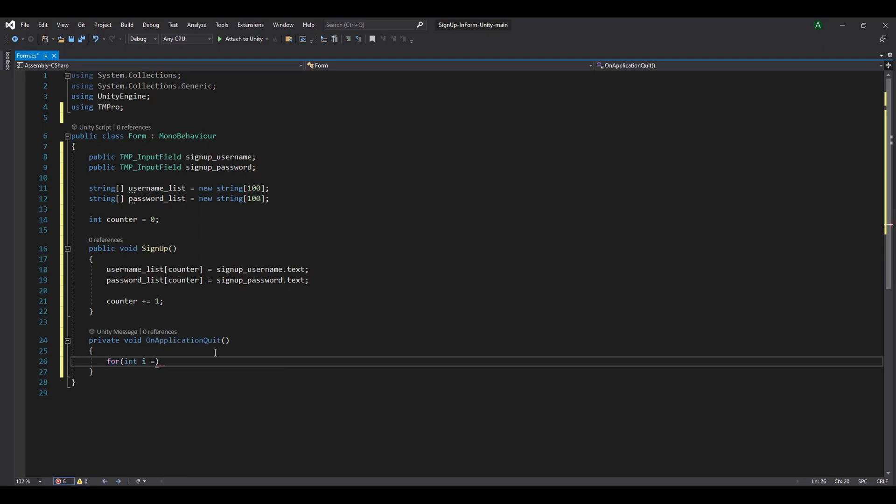
{"action": "type", "text": "0; i <"}
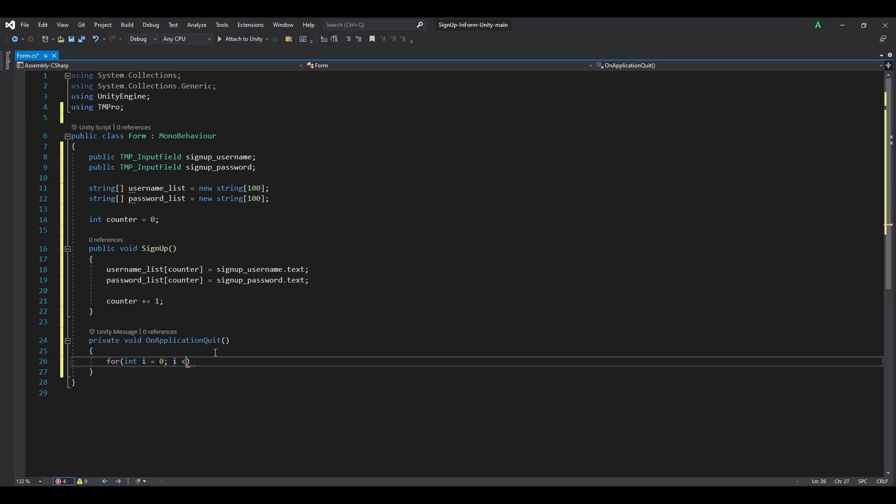
{"action": "type", "text": "username_list.Length;"}
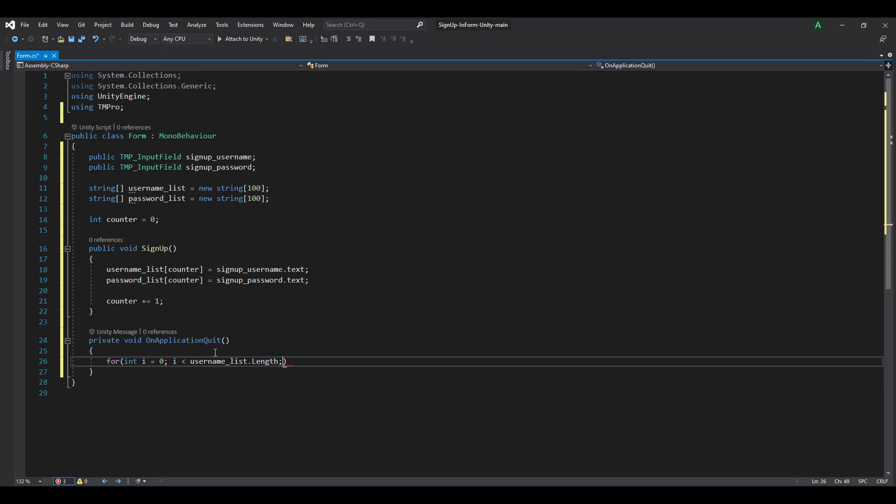
{"action": "type", "text": "i++)"}
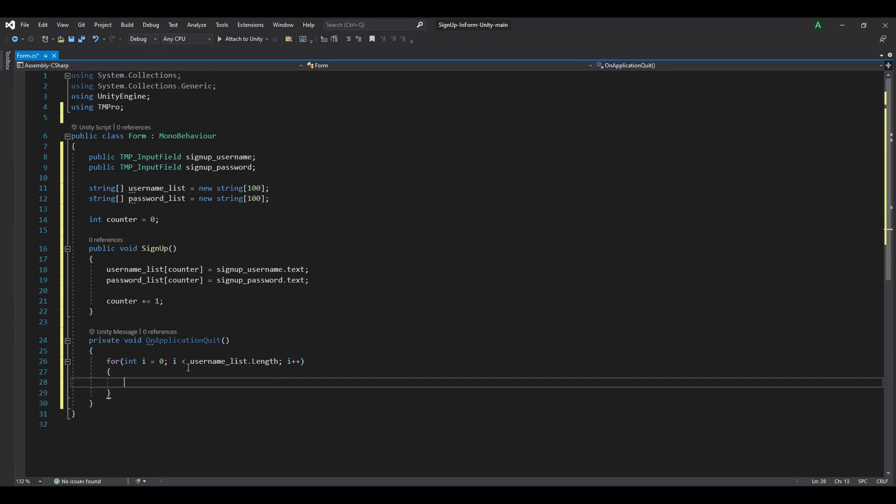
In the loop body call PlayerPrefs.SetString(username_list[i], password_list[i]).
{"action": "type", "text": "use"}
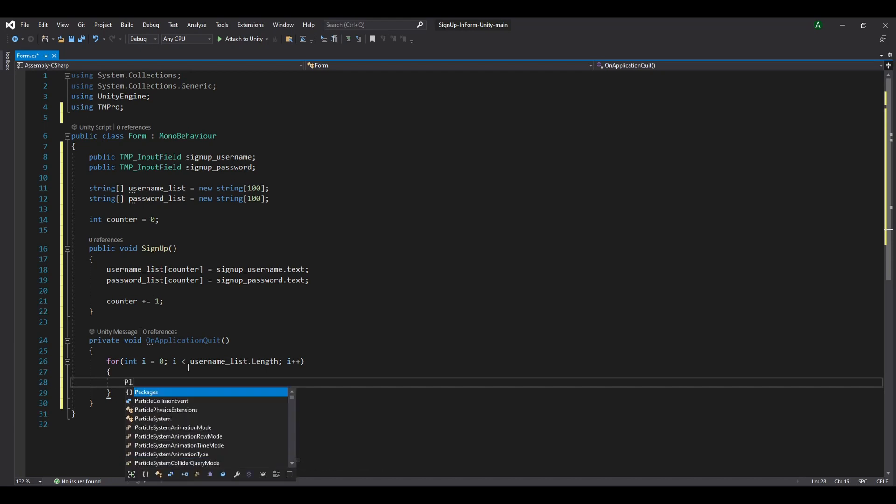
{"action": "type", "text": "ayerPrefs"}
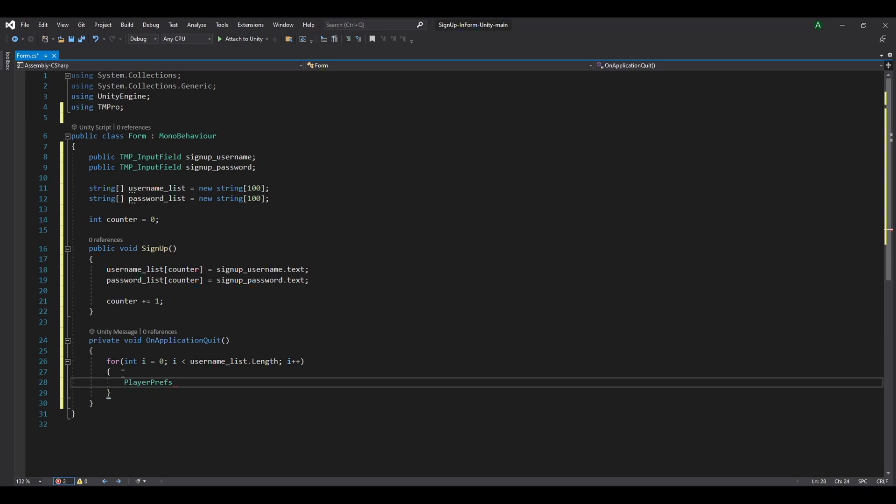
{"action": "type", "text": "."}
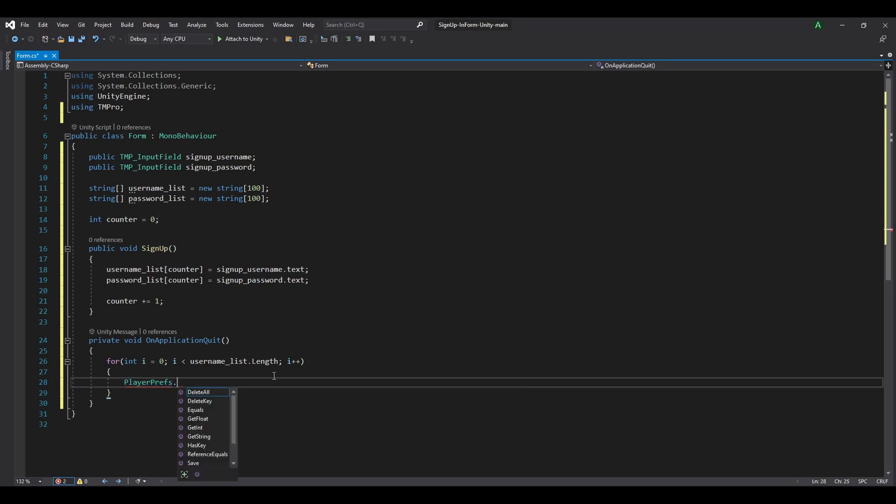
{"action": "type", "text": "Setstring()"}
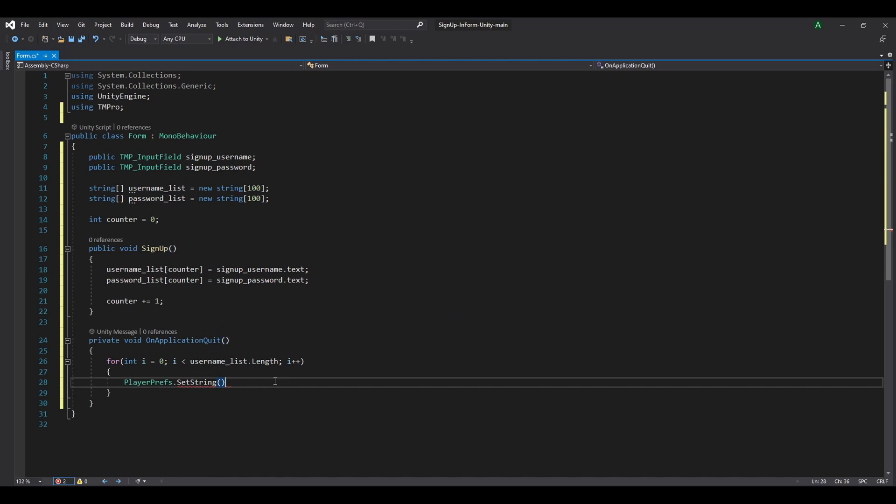
{"action": "key", "text": "enter"}
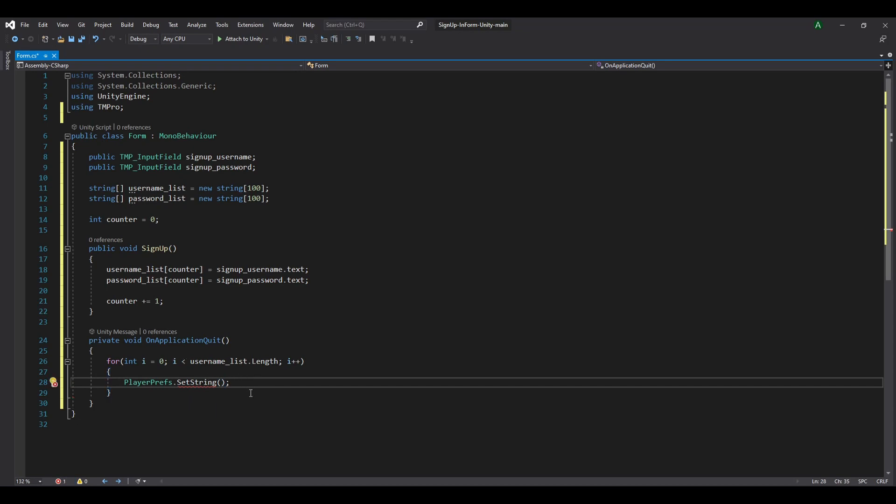
{"action": "type", "text": "username_list"}
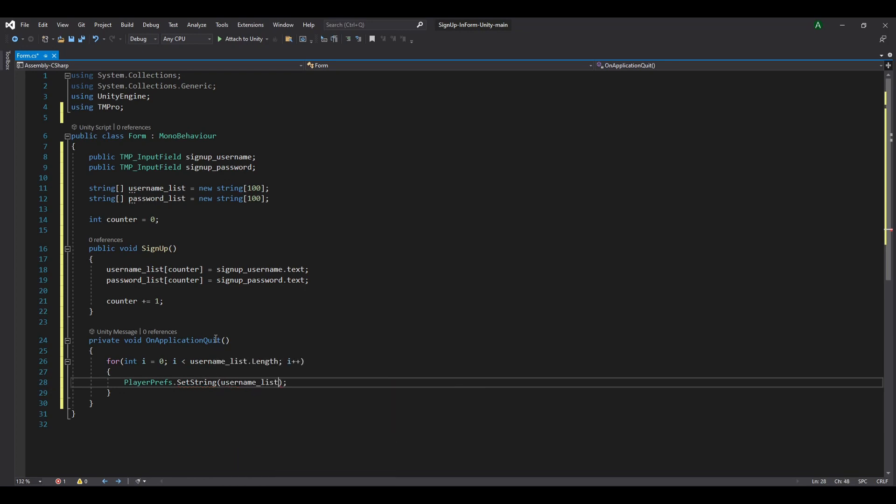
{"action": "type", "text": "[i"}
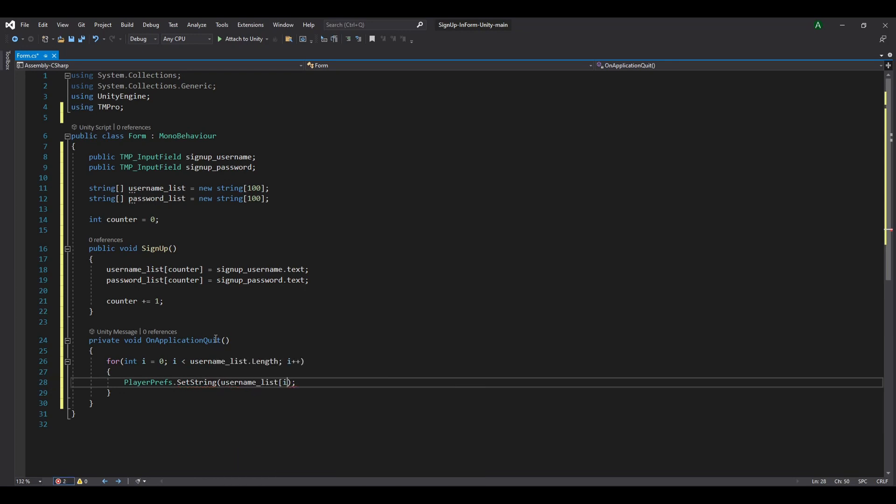
{"action": "type", "text": "], passwor"}
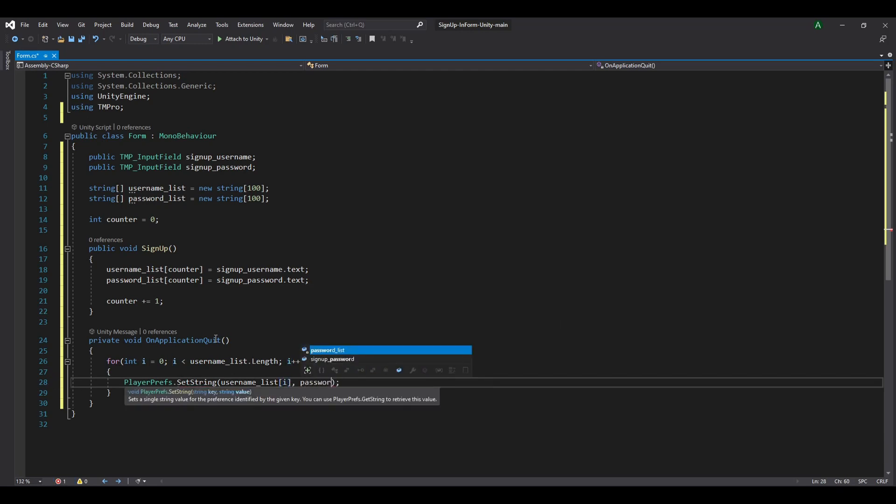
{"action": "key", "text": "Tab"}
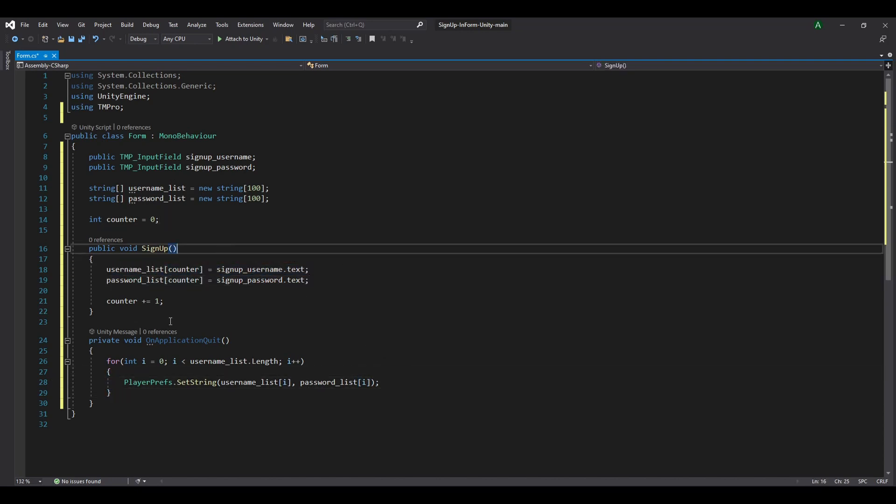
Declare an empty public void SignIn() method below SignUp.
{"action": "key", "text": "enter"}
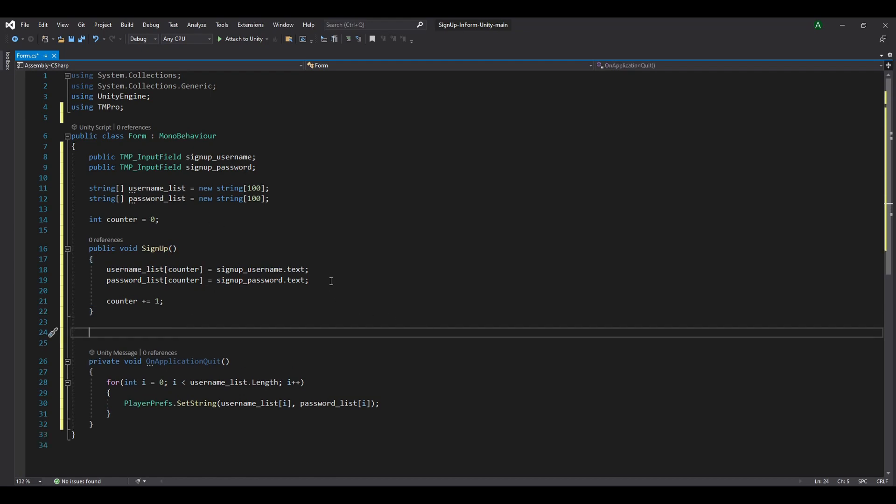
{"action": "type", "text": "public void SignI"}
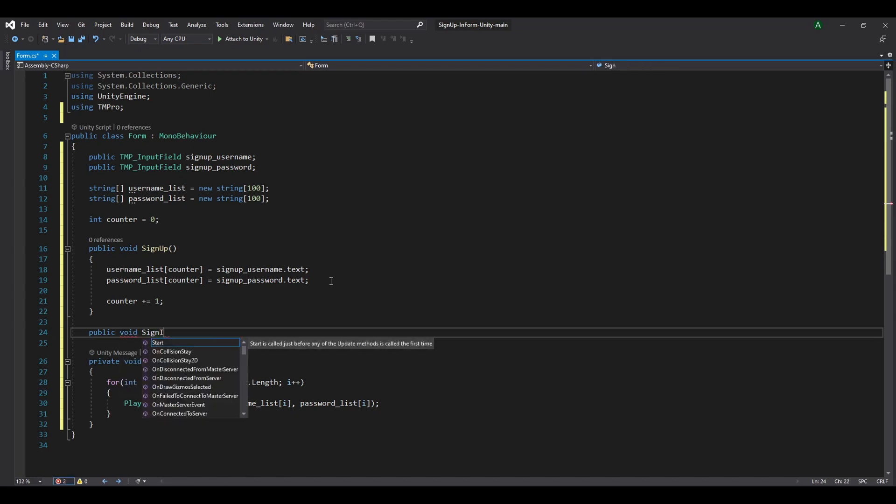
{"action": "type", "text": "n() { }"}
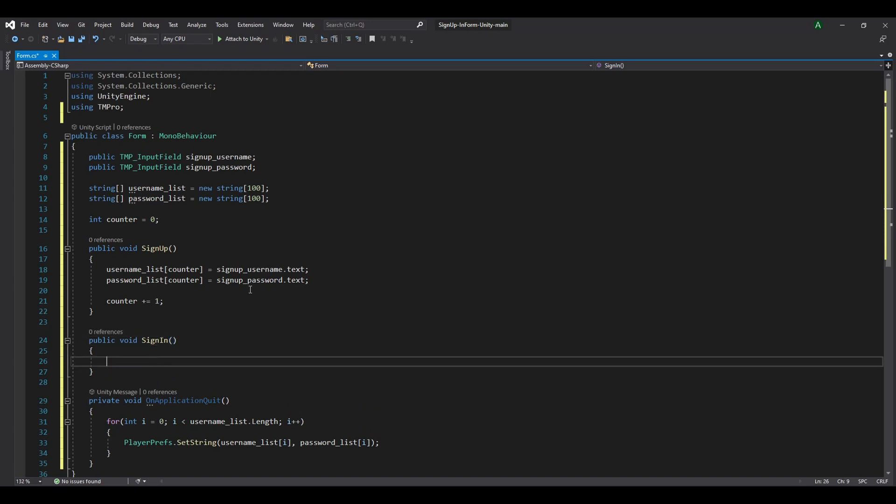
{"action": "mouse_move", "coordinate": [231, 288]}
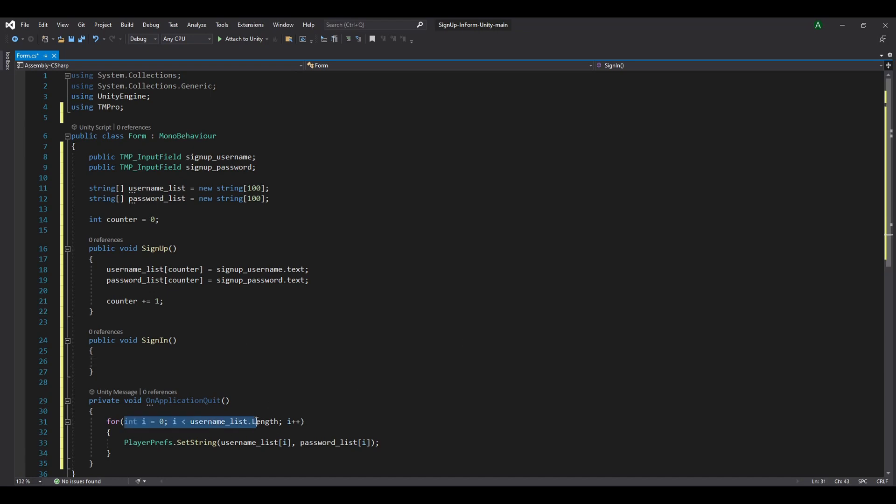
{"action": "left_click", "coordinate": [93, 411]}
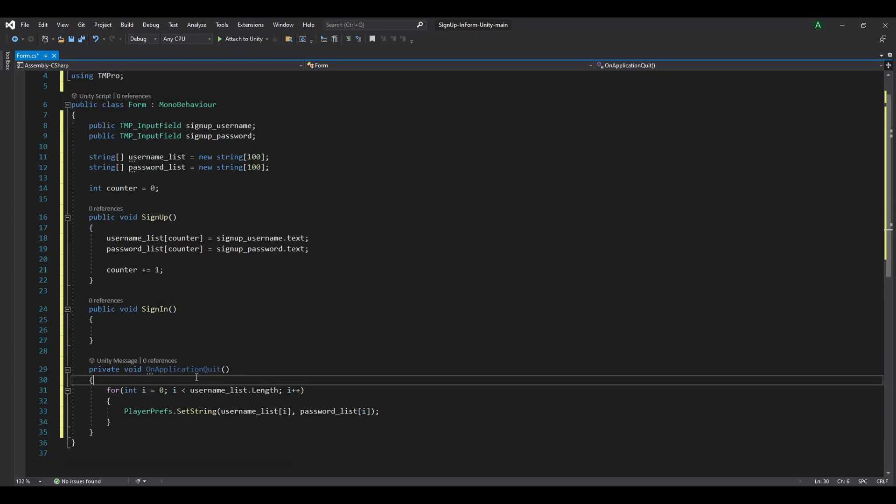
At the top of OnApplicationQuit add PlayerPrefs.SetInt("Save", 0);.
{"action": "key", "text": "enter"}
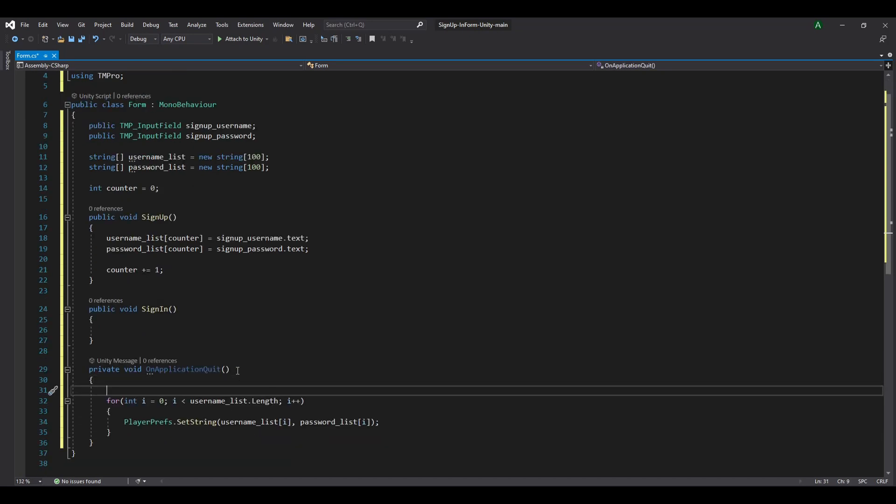
{"action": "type", "text": "PlayerPrefs"}
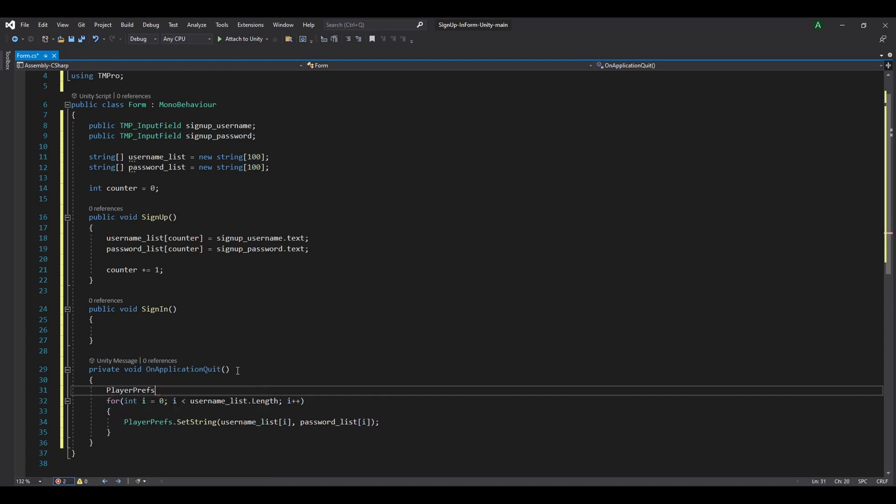
{"action": "type", "text": ".SetInt("}
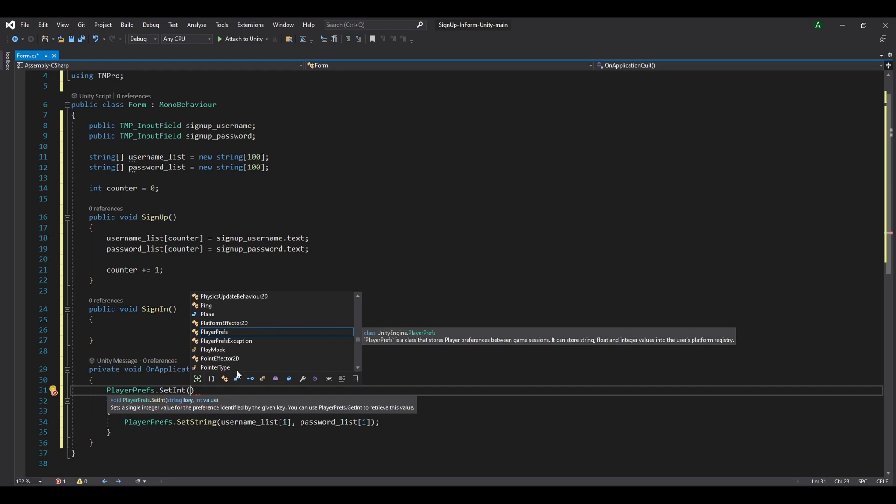
{"action": "type", "text": "\"Sa"}
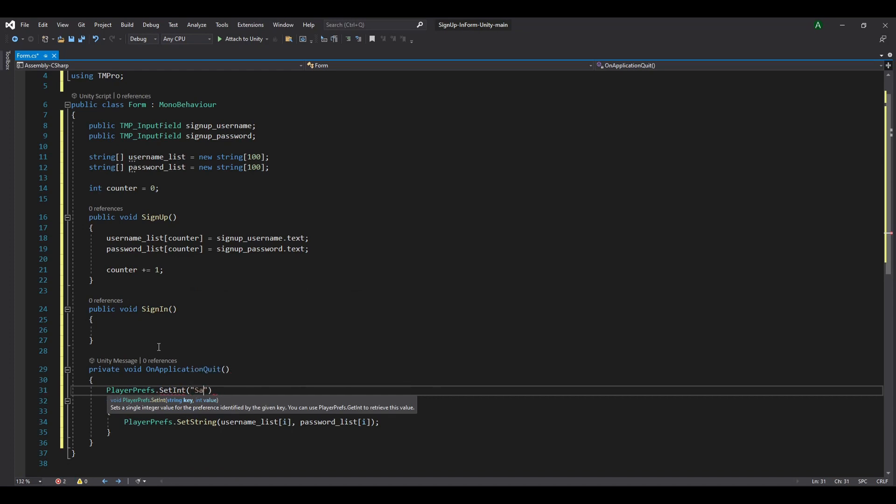
{"action": "type", "text": "ve\", 0"}
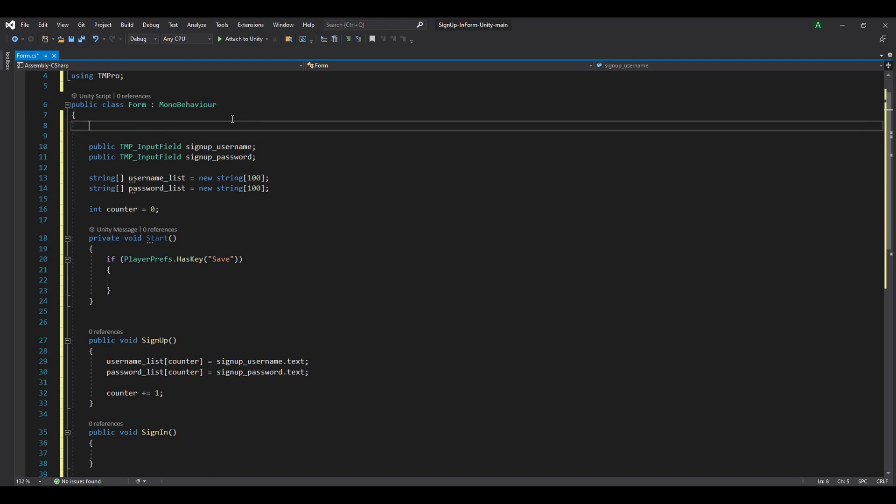
Declare a public GameObject LoginForm and call LoginForm.SetActive(true) in Start's Save check.
{"action": "type", "text": "public"}
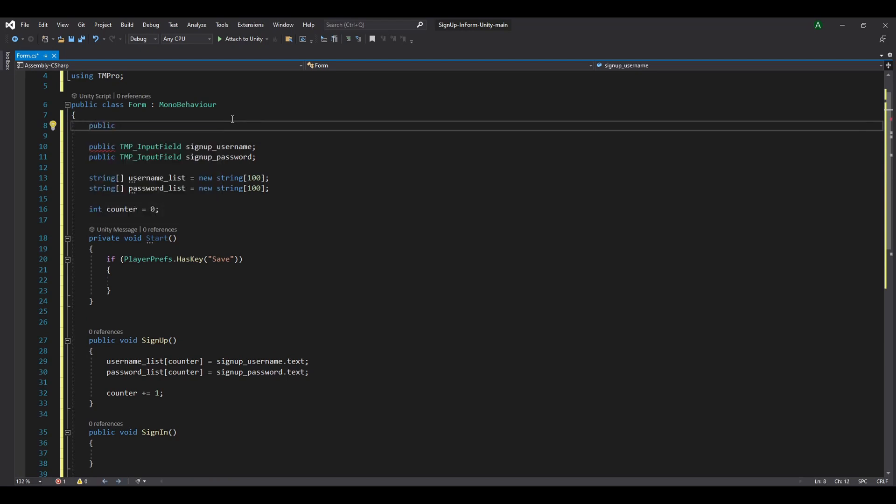
{"action": "mouse_move", "coordinate": [235, 238]}
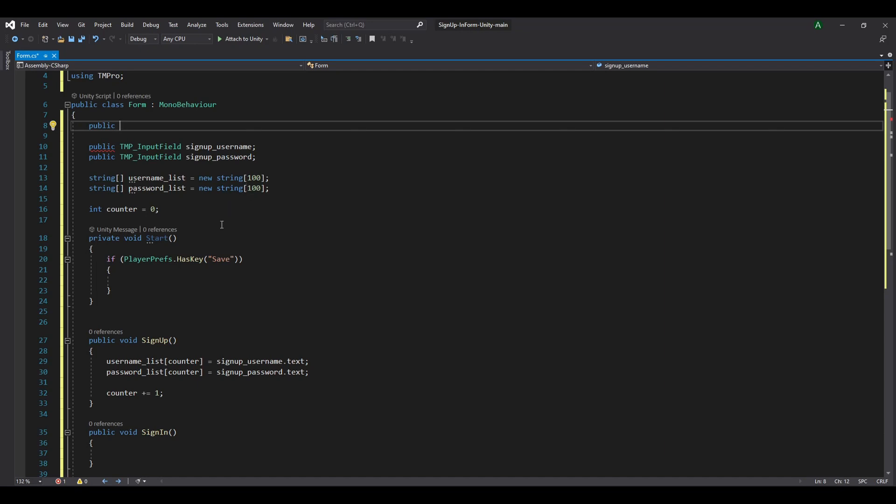
{"action": "type", "text": "Login"}
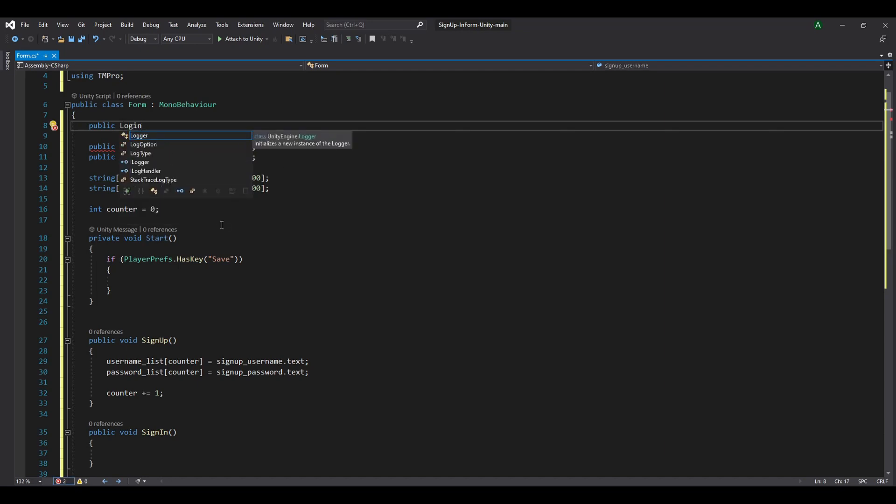
{"action": "type", "text": "GameObject L"}
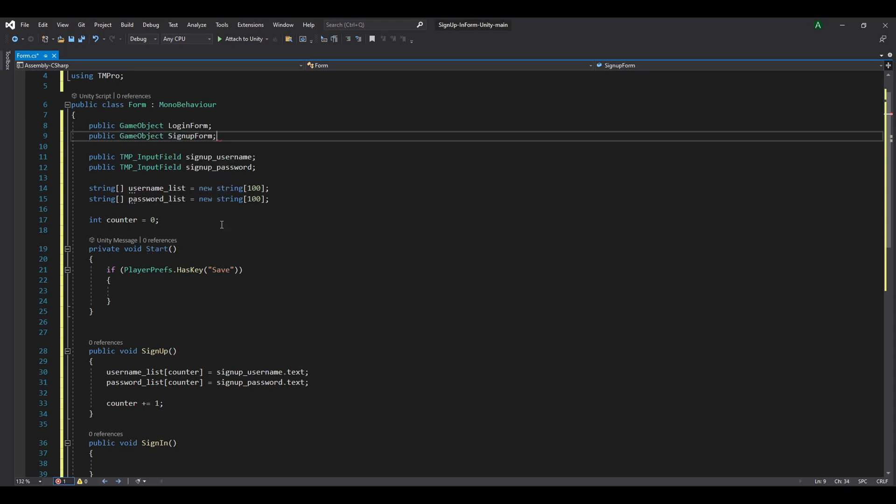
{"action": "type", "text": "Login"}
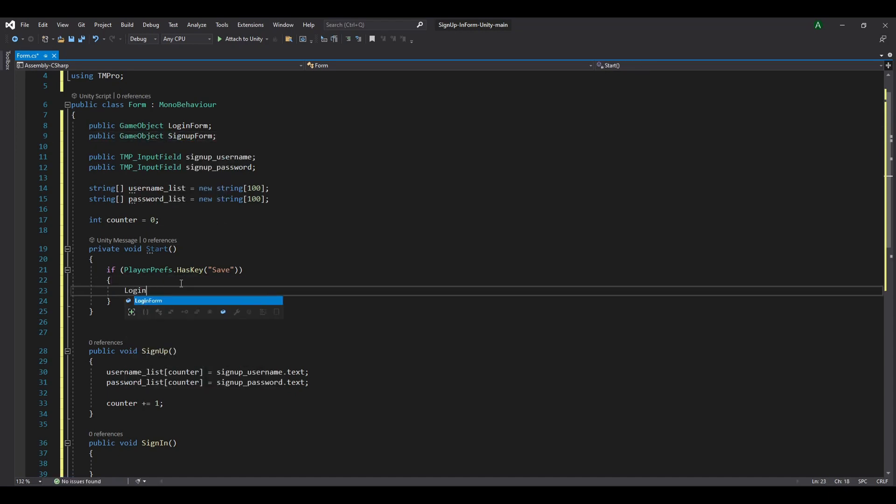
{"action": "type", "text": "Form.setActive(true"}
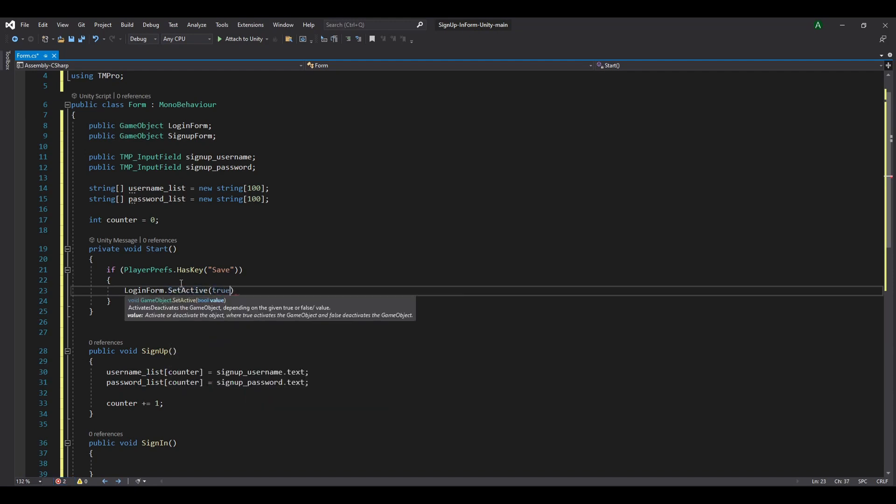
{"action": "key", "text": "enter"}
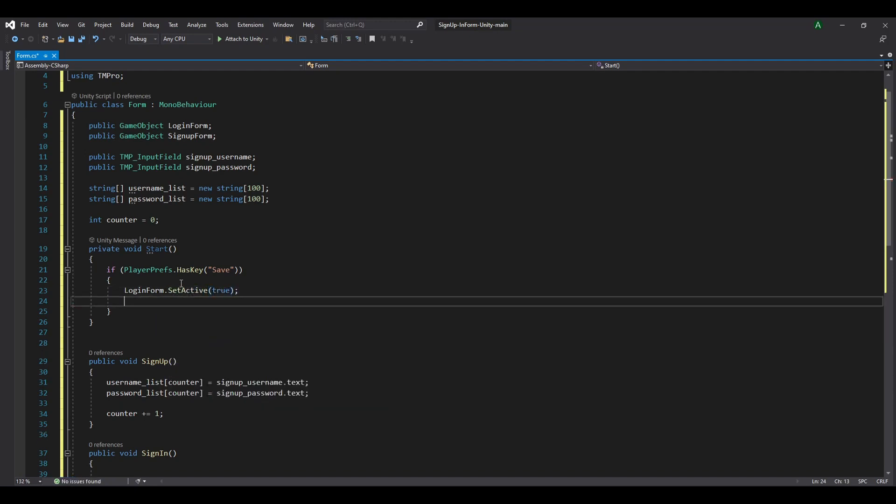
Add SignupForm.SetActive(false) below it so the sign-up form hides when saved data exists.
{"action": "type", "text": "SignUp.se"}
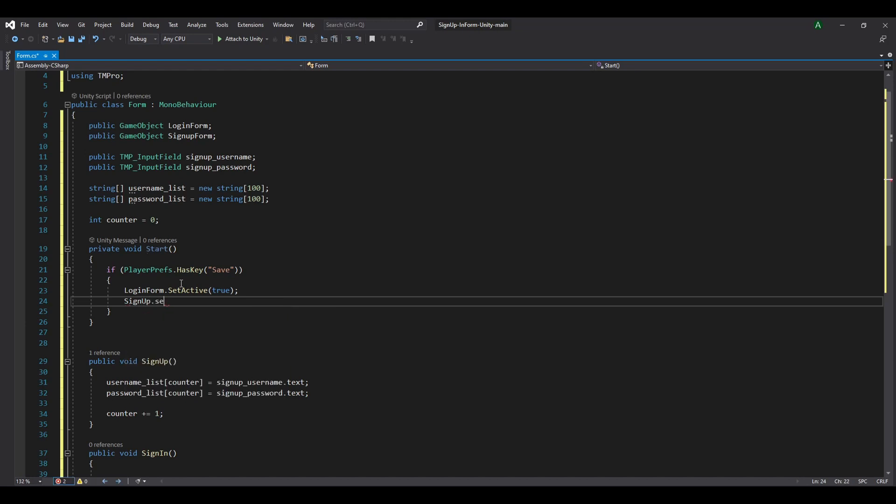
{"action": "key", "text": "Backspace"}
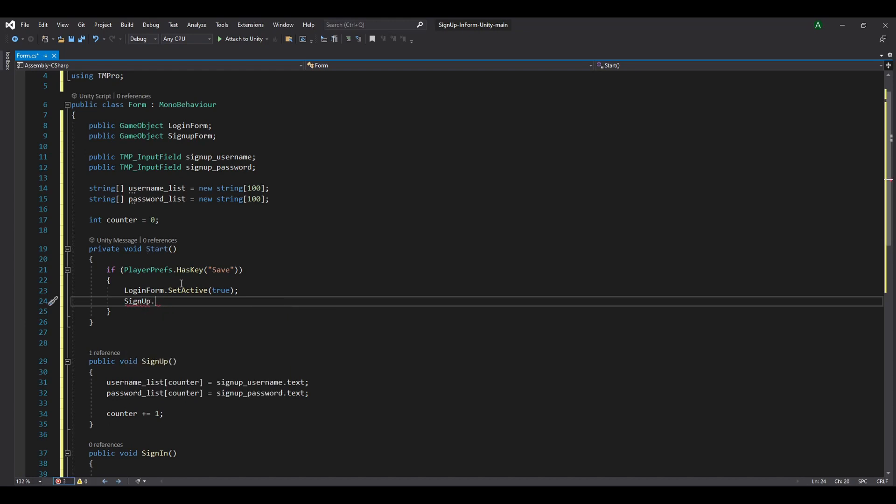
{"action": "type", "text": "se"}
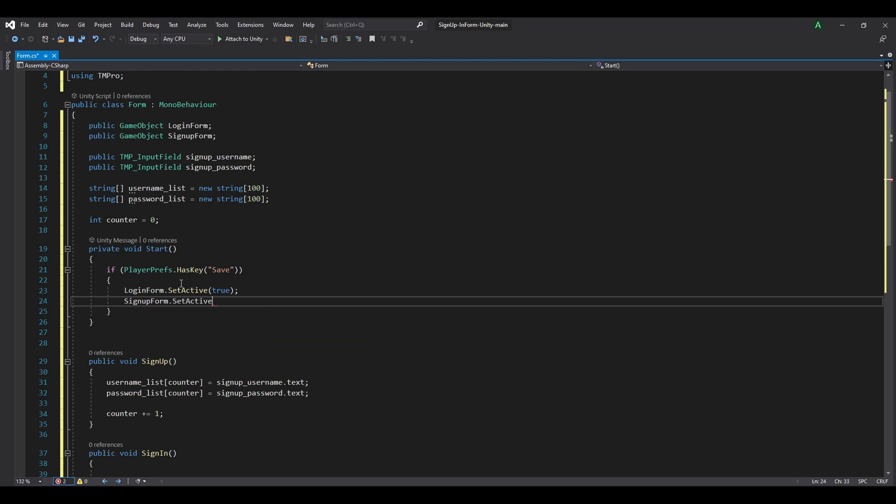
{"action": "type", "text": "(false);"}
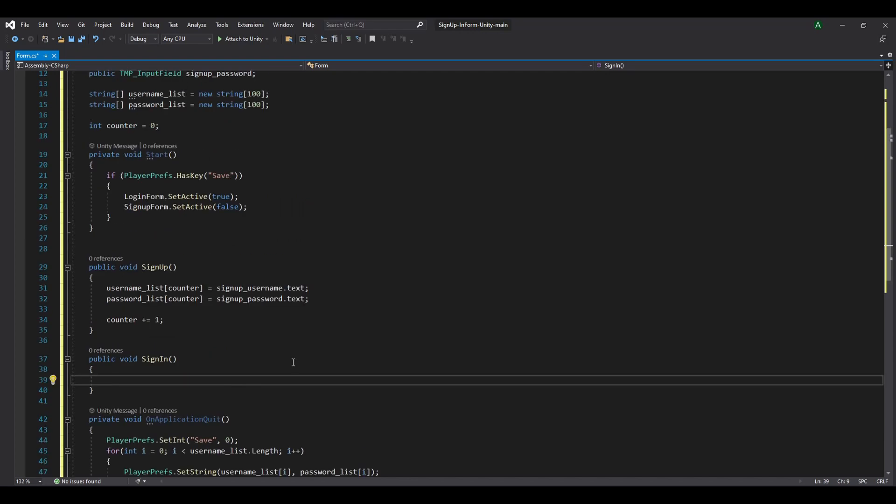
Duplicate the signup TMP_InputField declarations as signin_username and signin_password.
{"action": "scroll", "scroll_direction": "down", "scroll_amount": 3}
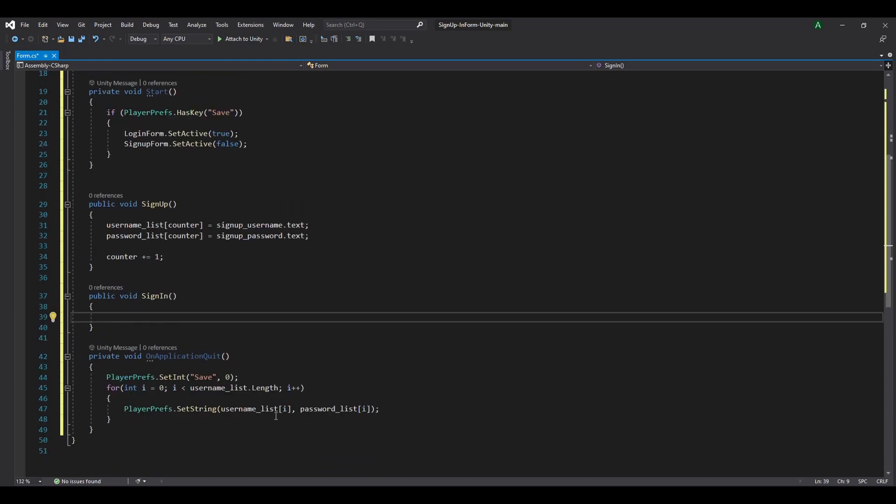
{"action": "left_click", "coordinate": [92, 327]}
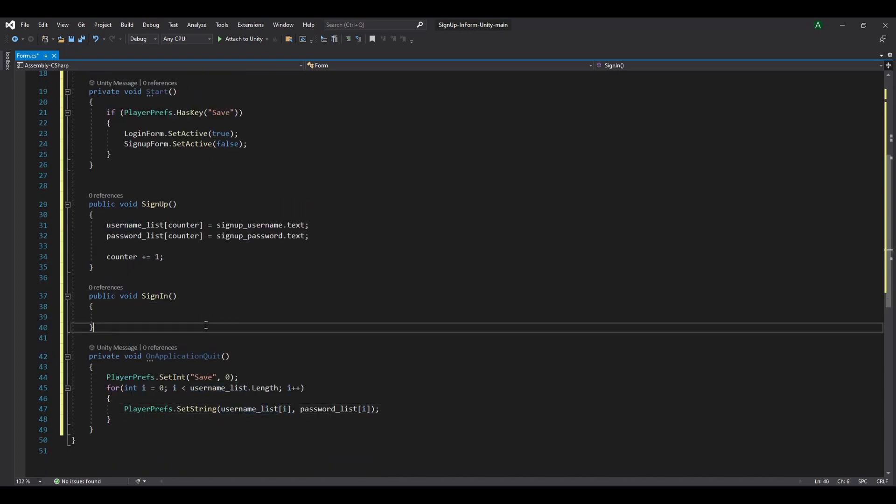
{"action": "scroll", "scroll_direction": "up", "scroll_amount": 3}
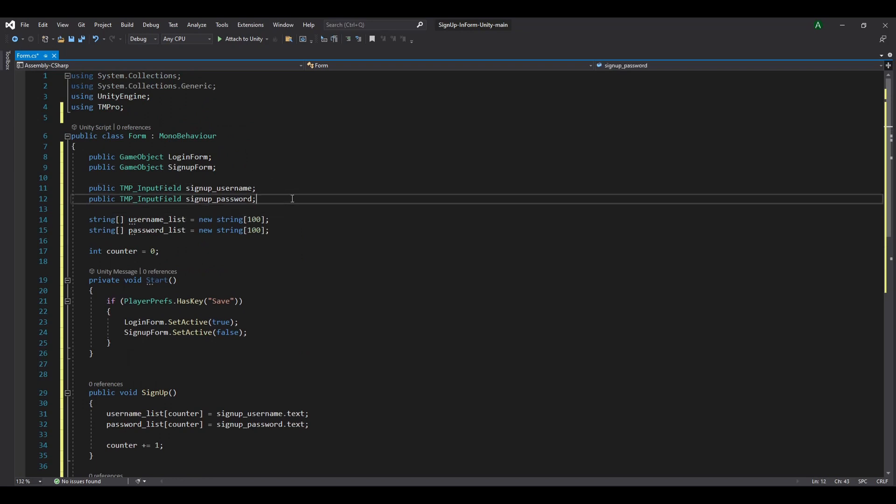
{"action": "left_click_drag", "start_coordinate": [256, 197], "coordinate": [89, 188]}
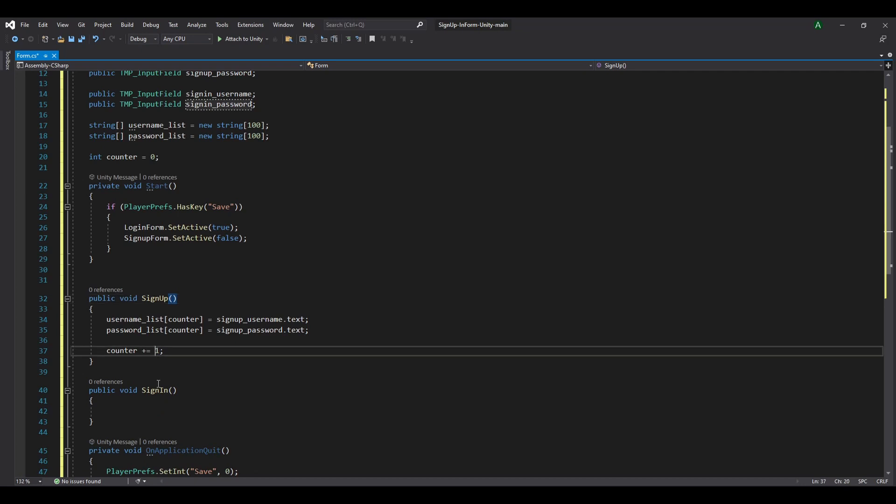
Write if (PlayerPrefs.HasKey(signin_username.text)) in SignIn.
{"action": "type", "text": "if(si"}
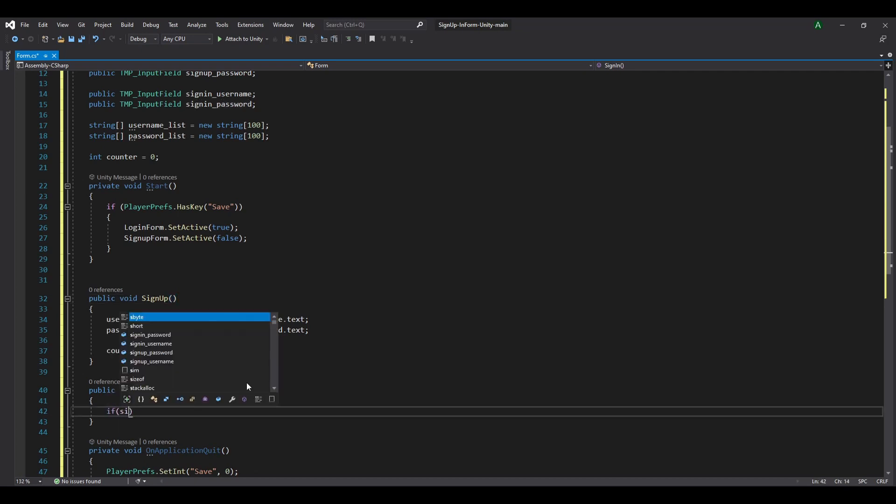
{"action": "type", "text": "gn"}
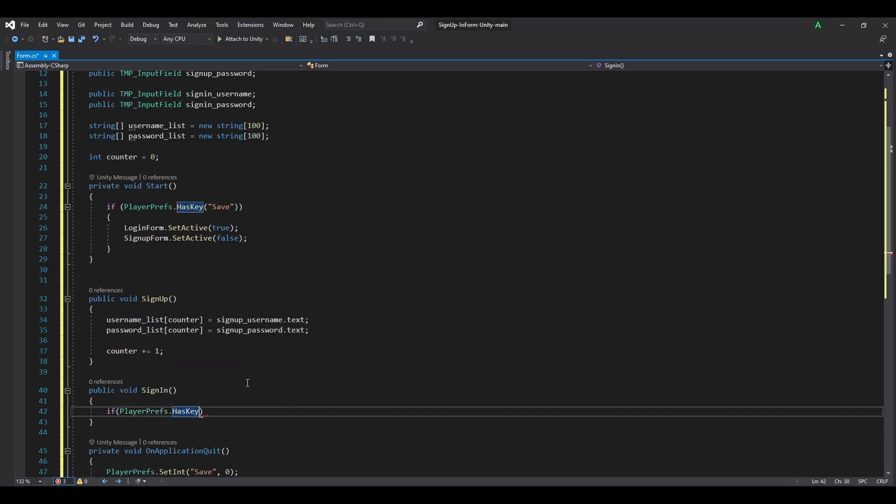
{"action": "type", "text": "("}
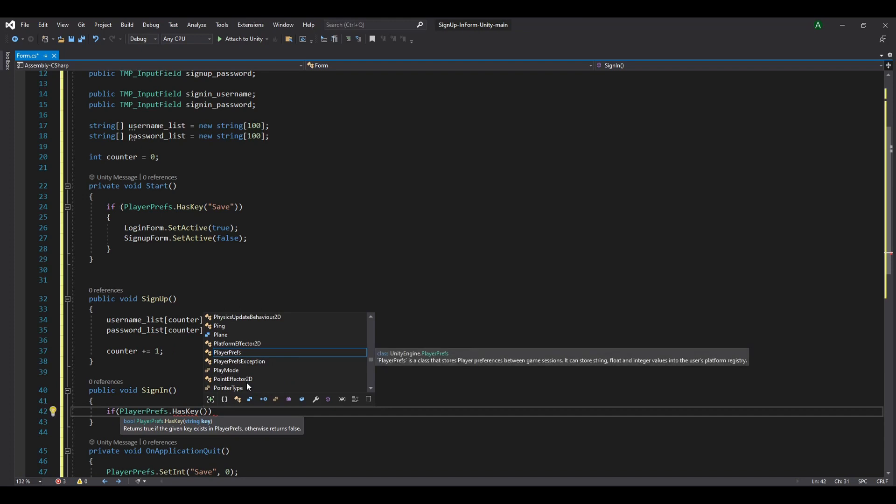
{"action": "type", "text": "signin_username.text"}
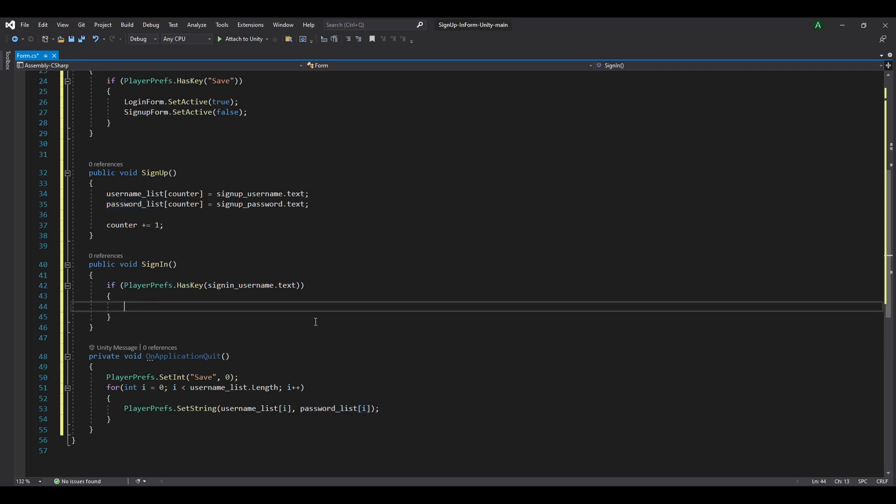
Nest an if comparing signin_password.text with PlayerPrefs.GetString(signin_username.text).
{"action": "type", "text": "if()"}
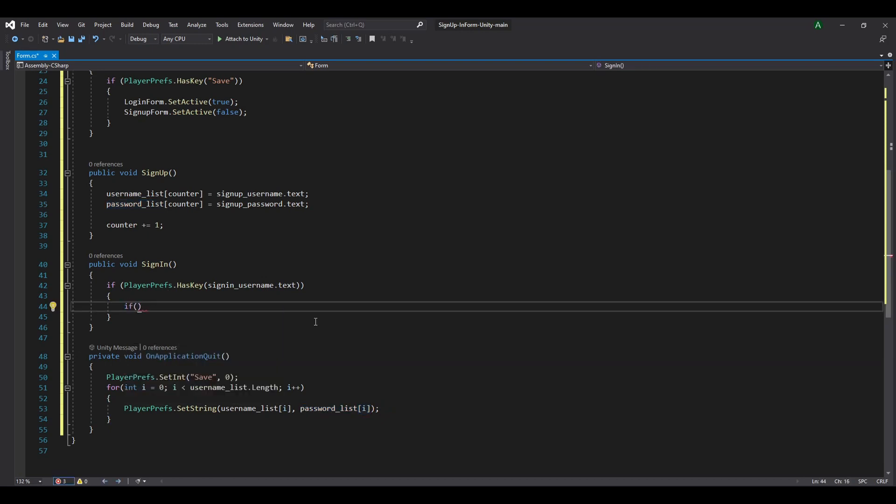
{"action": "type", "text": "signin_password.text == Pla"}
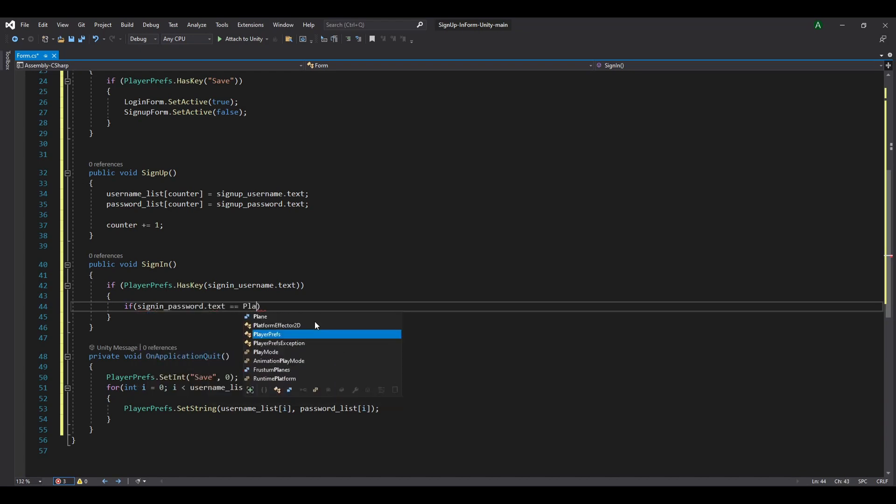
{"action": "key", "text": "Tab"}
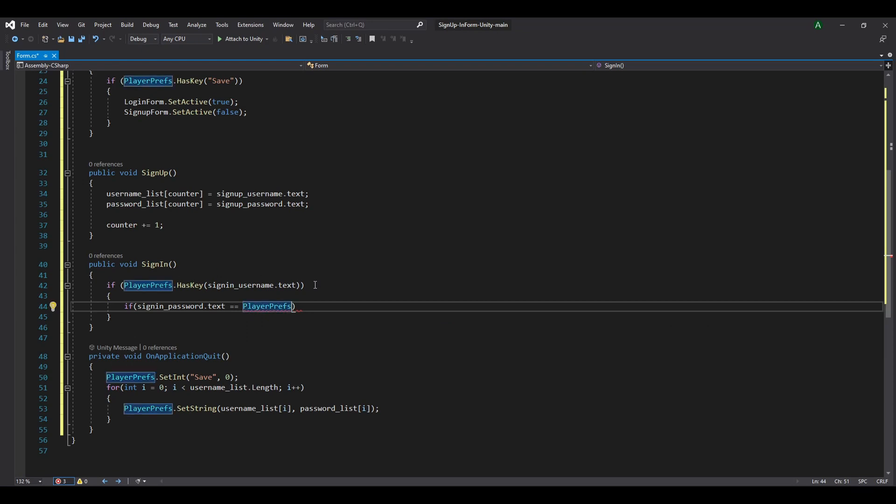
{"action": "type", "text": ".Getke"}
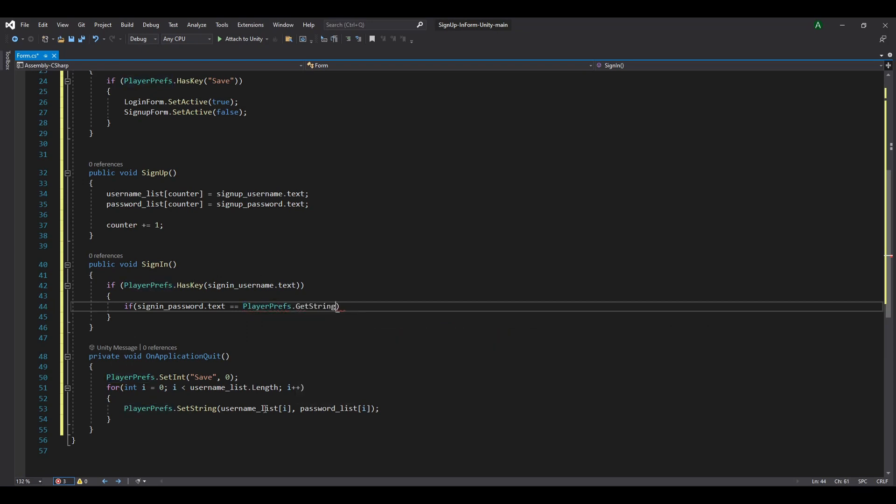
{"action": "type", "text": "("}
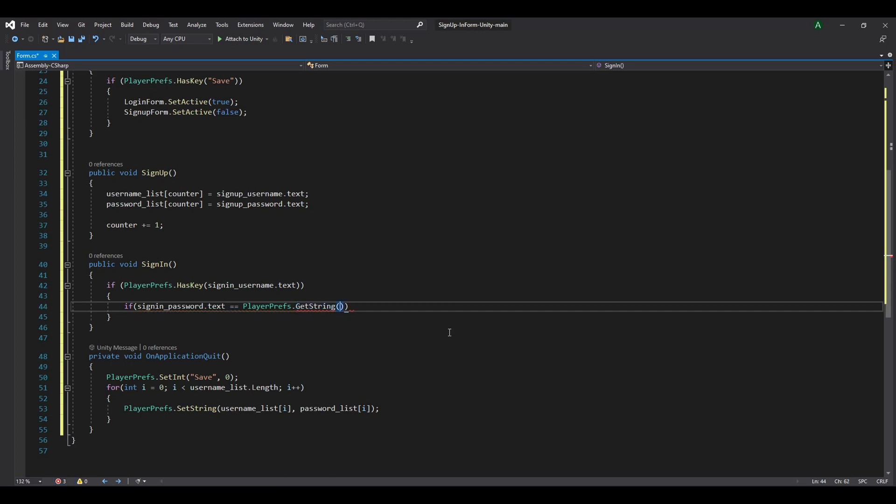
{"action": "type", "text": "signin_username.text"}
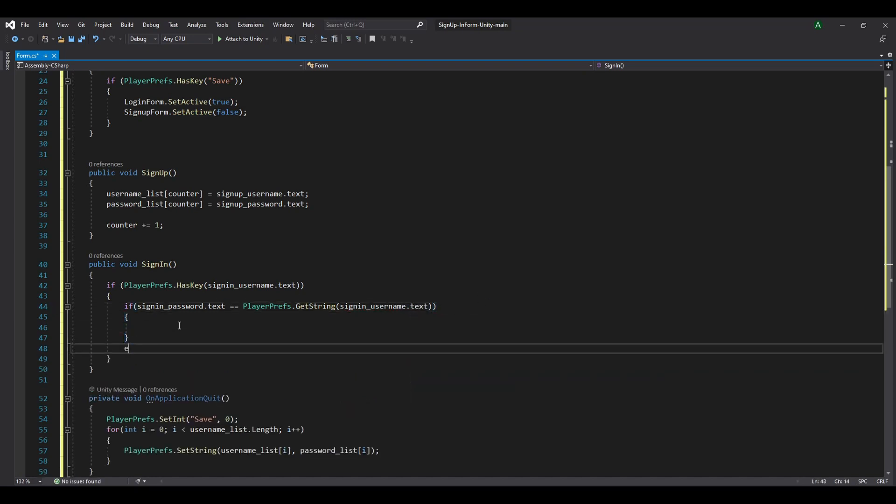
Add an else branch with //Success and //Wrong Password/Username placeholder comments.
{"action": "type", "text": "lse"}
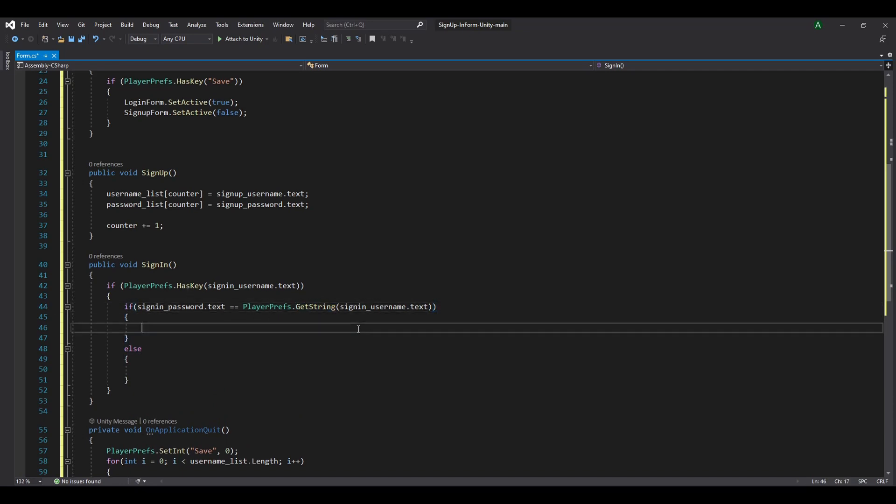
{"action": "mouse_move", "coordinate": [331, 282]}
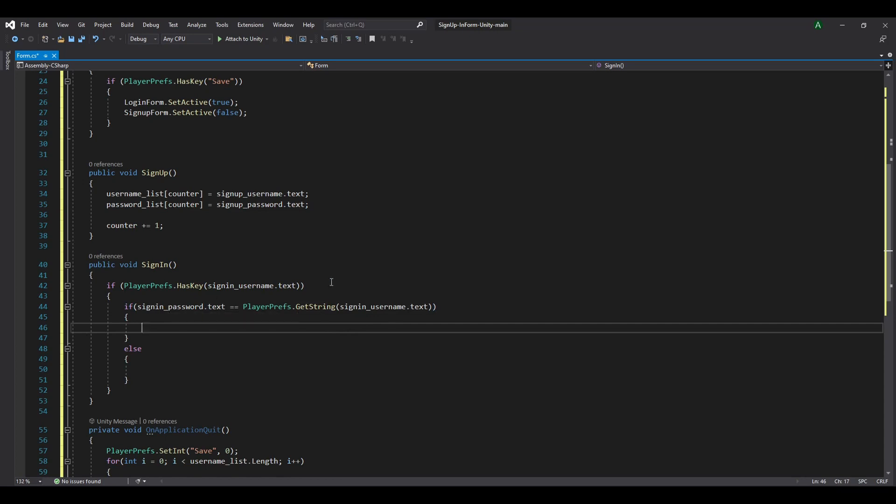
{"action": "type", "text": "//Success"}
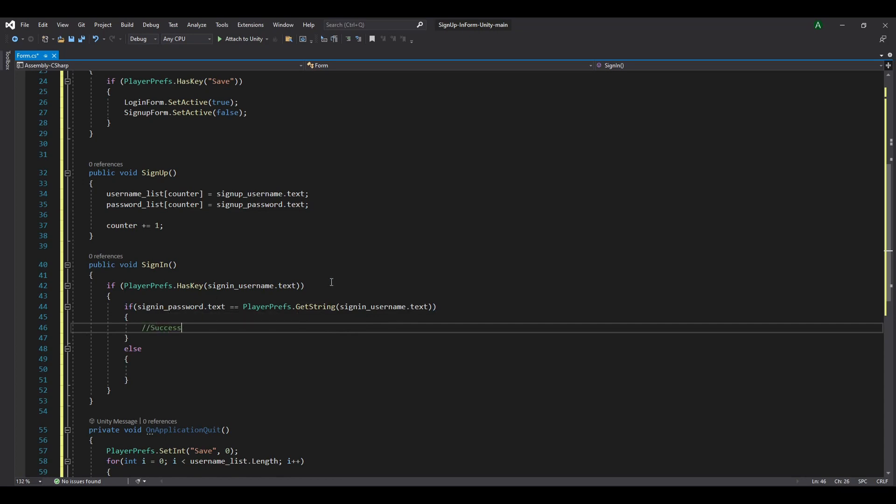
{"action": "type", "text": "//"}
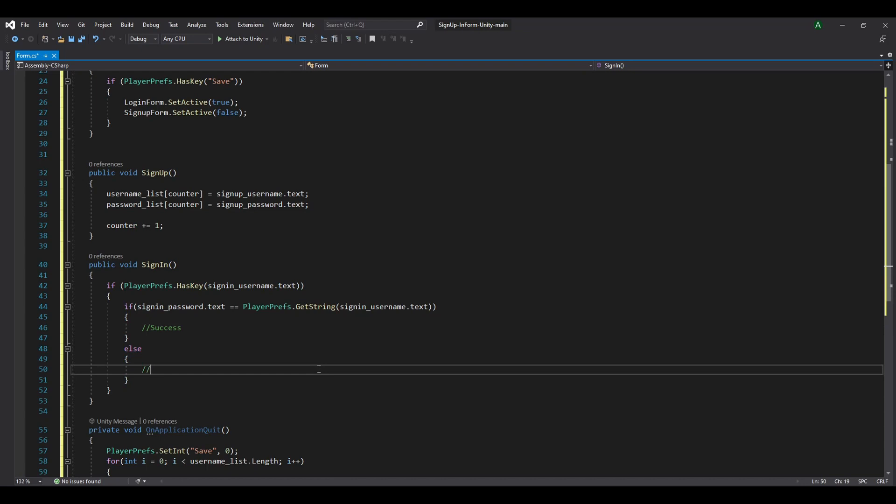
{"action": "type", "text": "Wrong P"}
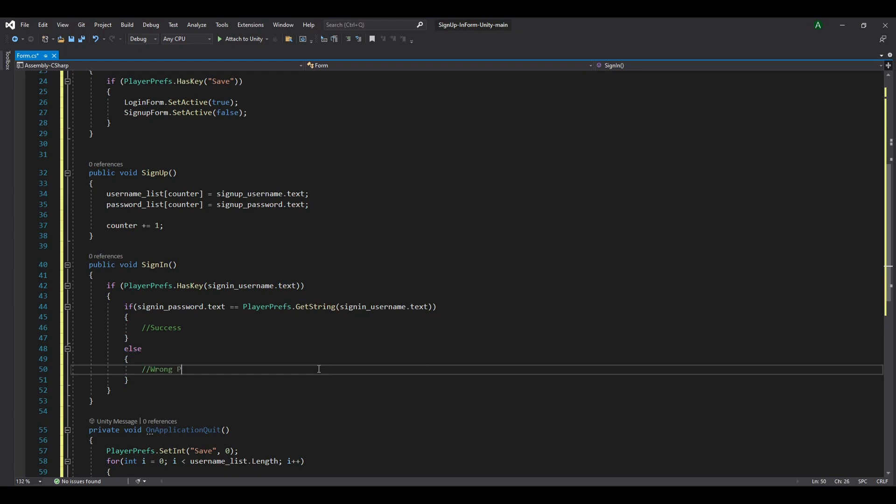
{"action": "type", "text": "assword/"}
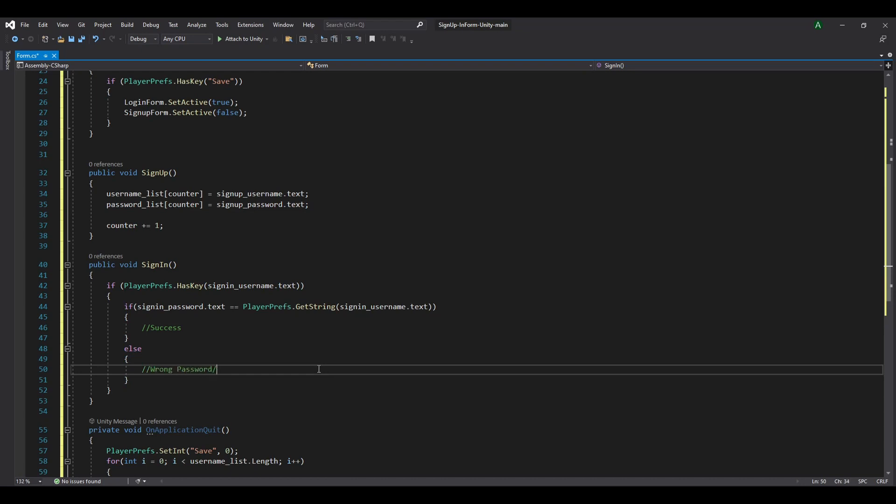
{"action": "type", "text": "Username"}
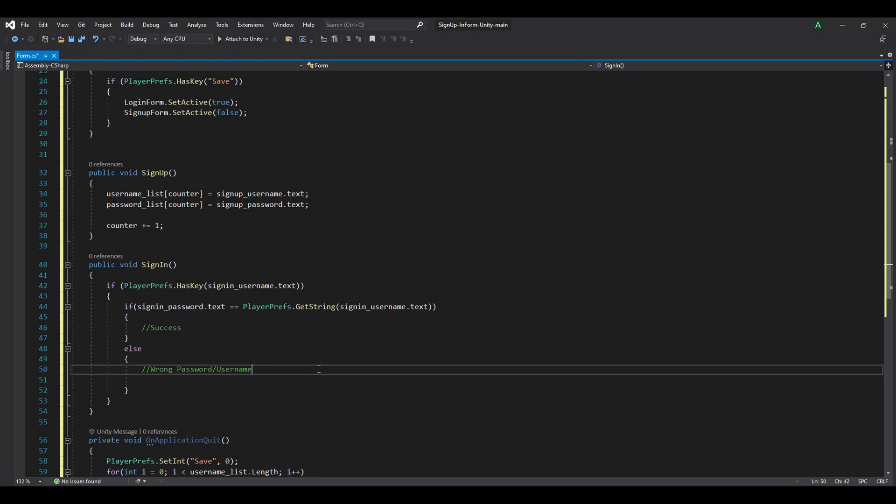
{"action": "left_click", "coordinate": [182, 328]}
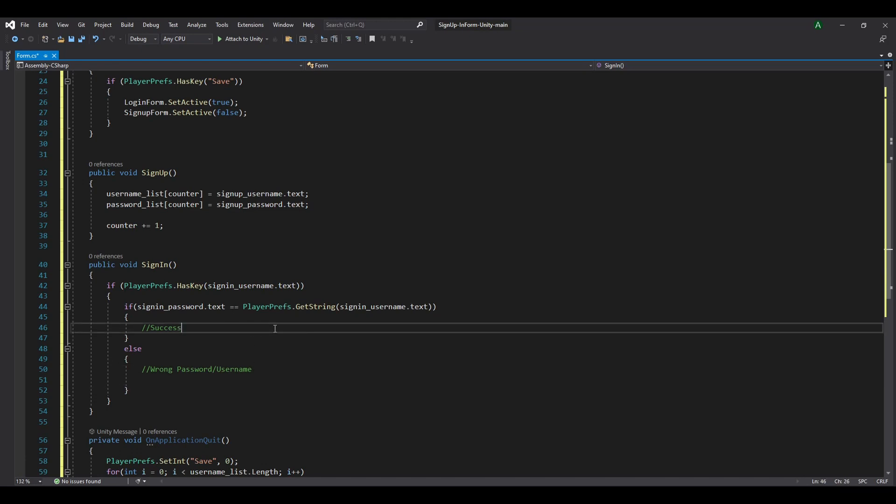
Declare GameObject fields S and F and call S.SetActive(true) / F.SetActive(true) in the two branches.
{"action": "scroll", "scroll_direction": "up", "scroll_amount": 3}
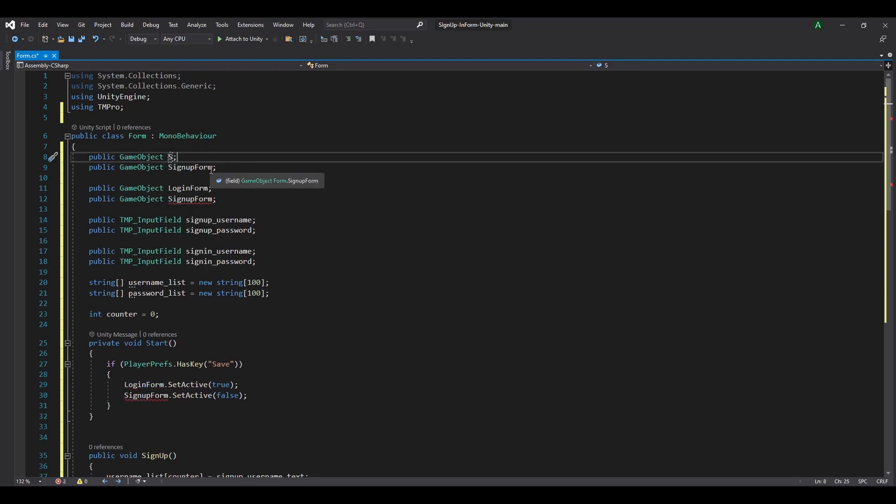
{"action": "scroll", "scroll_direction": "down", "scroll_amount": 3}
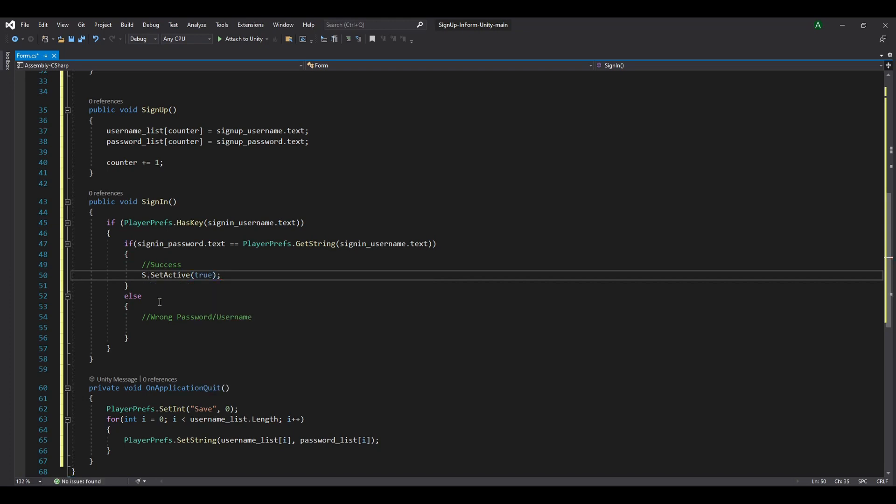
{"action": "type", "text": "F.setActive("}
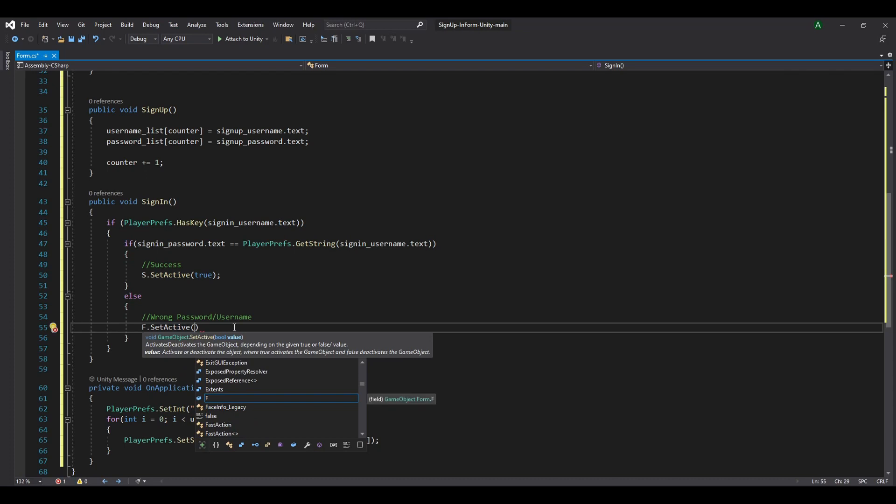
{"action": "type", "text": "true);"}
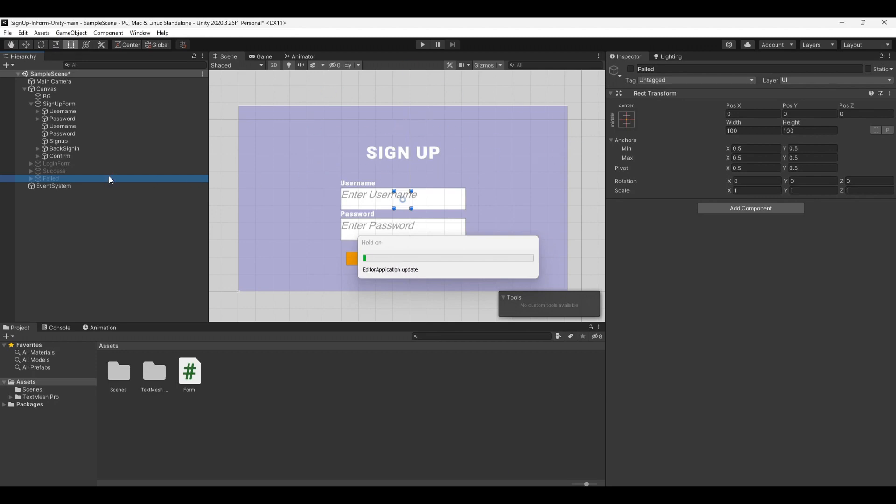
Assign Success, Failed, both forms and the input fields to the Canvas's Form script slots.
{"action": "left_click", "coordinate": [189, 371]}
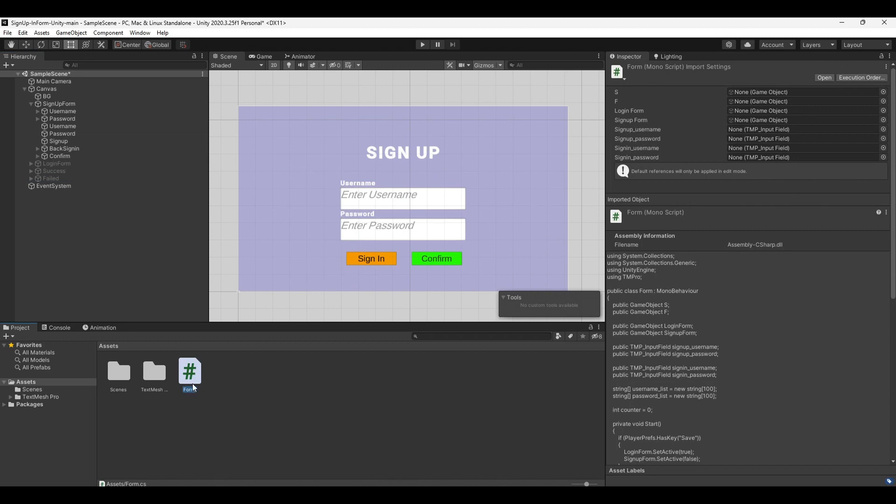
{"action": "left_click", "coordinate": [46, 88]}
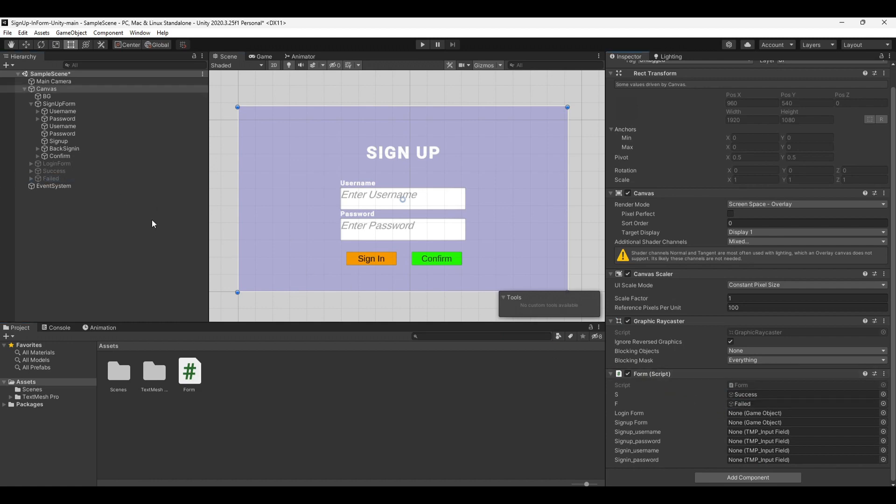
{"action": "mouse_move", "coordinate": [603, 360]}
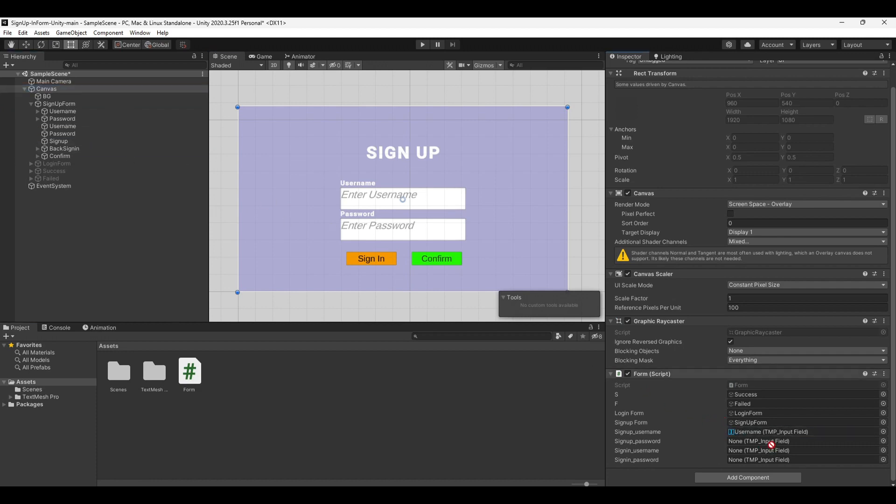
{"action": "left_click", "coordinate": [62, 119]}
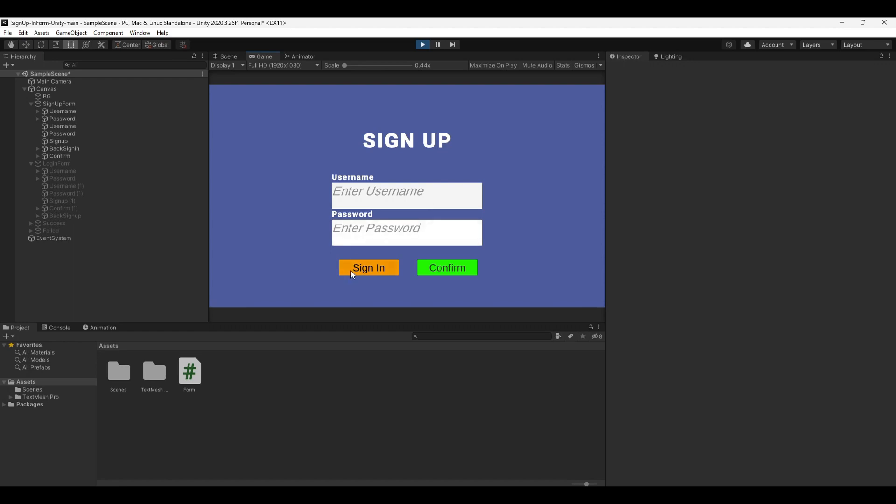
{"action": "mouse_move", "coordinate": [384, 212]}
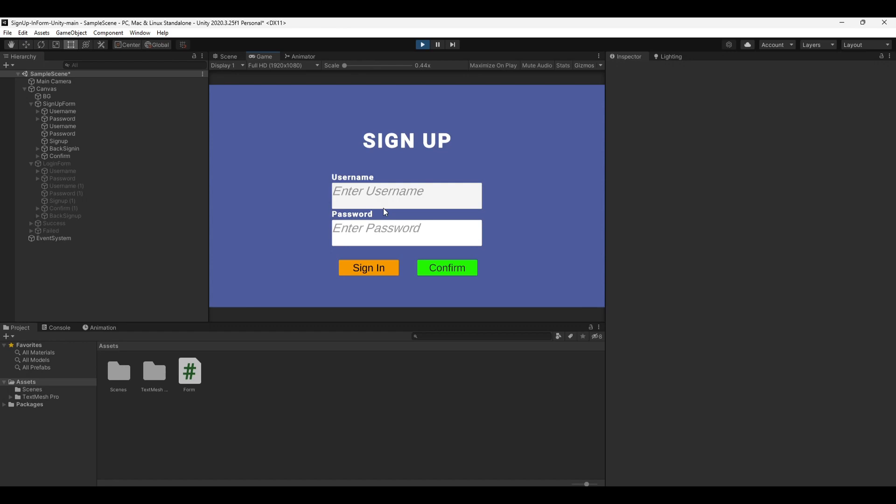
{"action": "type", "text": "kai"}
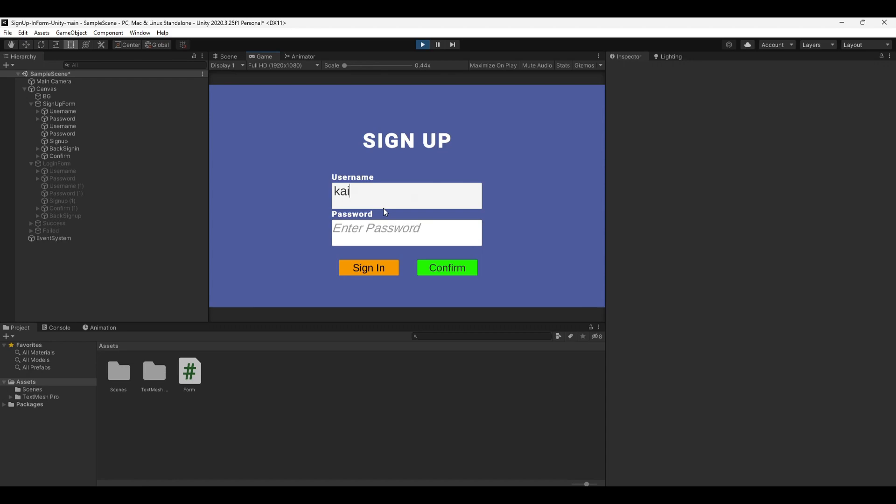
{"action": "type", "text": "123456"}
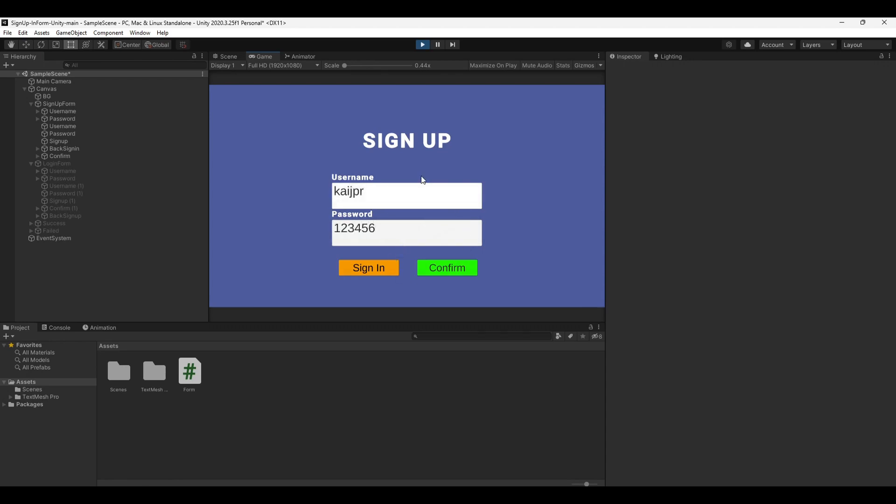
{"action": "left_click", "coordinate": [447, 268]}
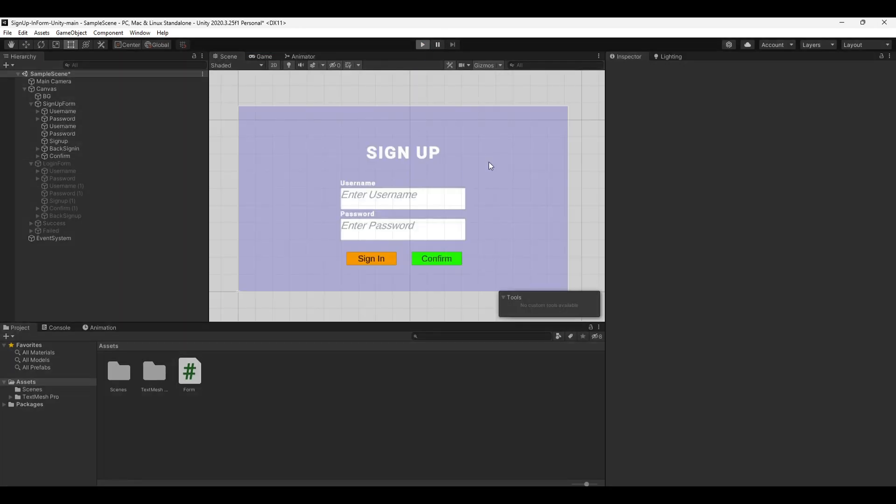
Wire the login Confirm button's On Click to Canvas > Form.SignIn().
{"action": "left_click", "coordinate": [264, 56]}
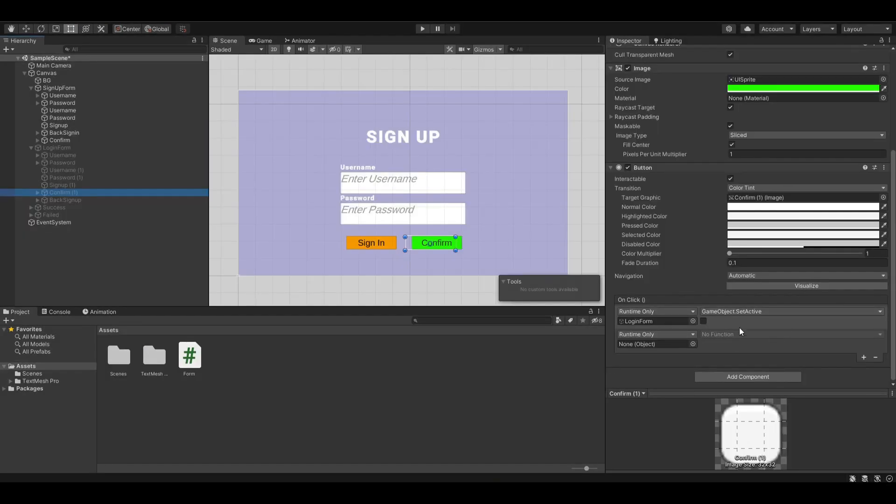
{"action": "mouse_move", "coordinate": [67, 75]}
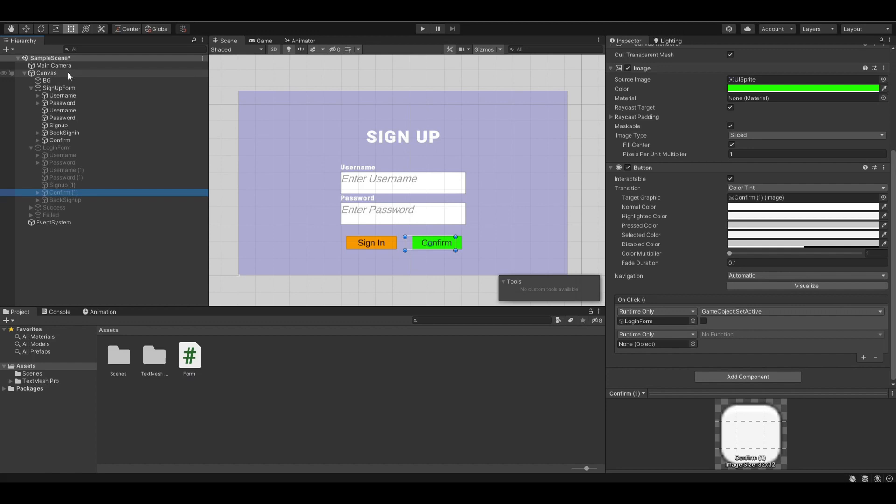
{"action": "left_click", "coordinate": [60, 140]}
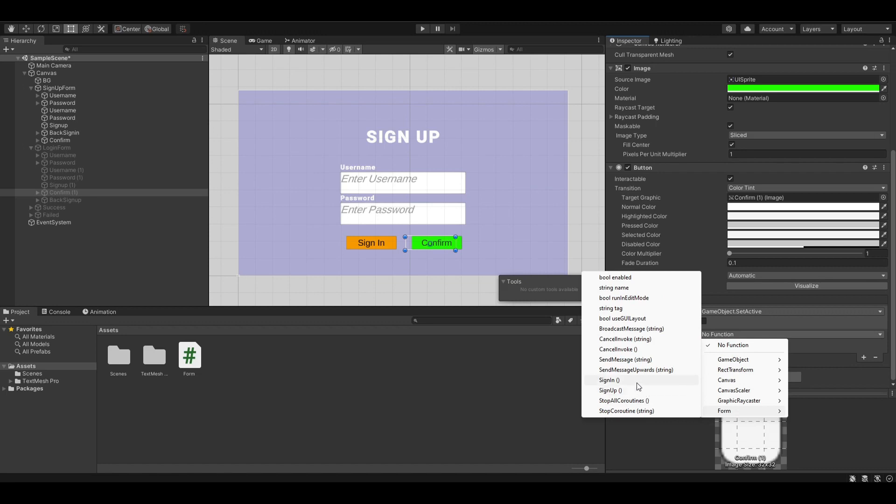
{"action": "left_click", "coordinate": [610, 380]}
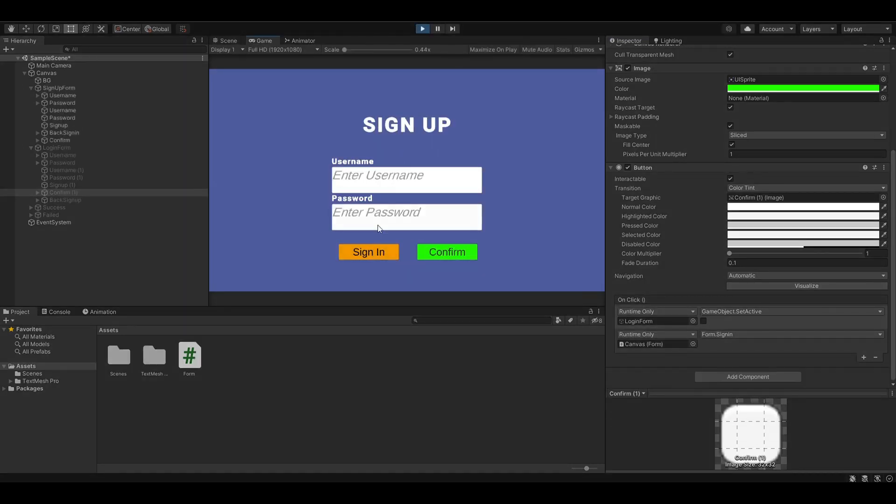
{"action": "type", "text": "kaijpr"}
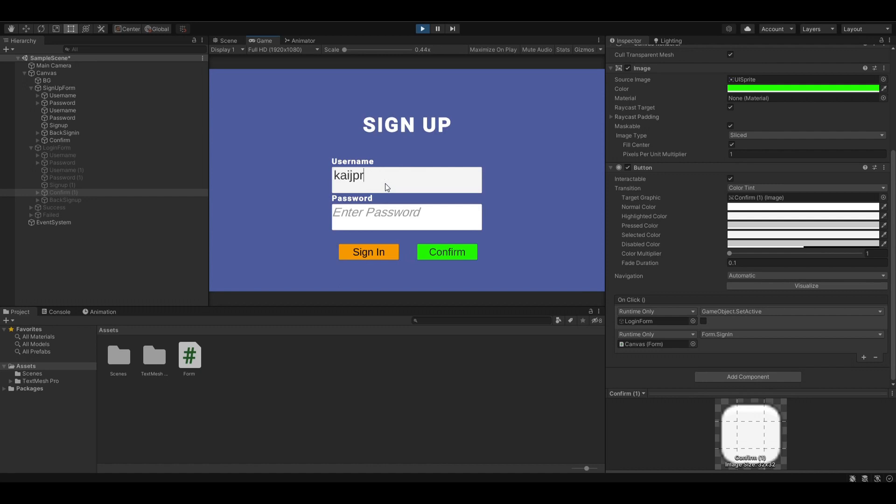
{"action": "type", "text": "123456"}
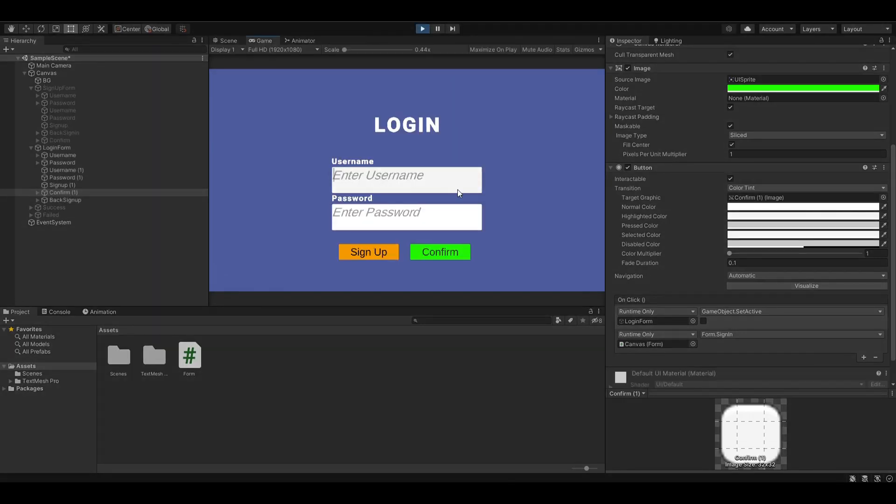
{"action": "type", "text": "k"}
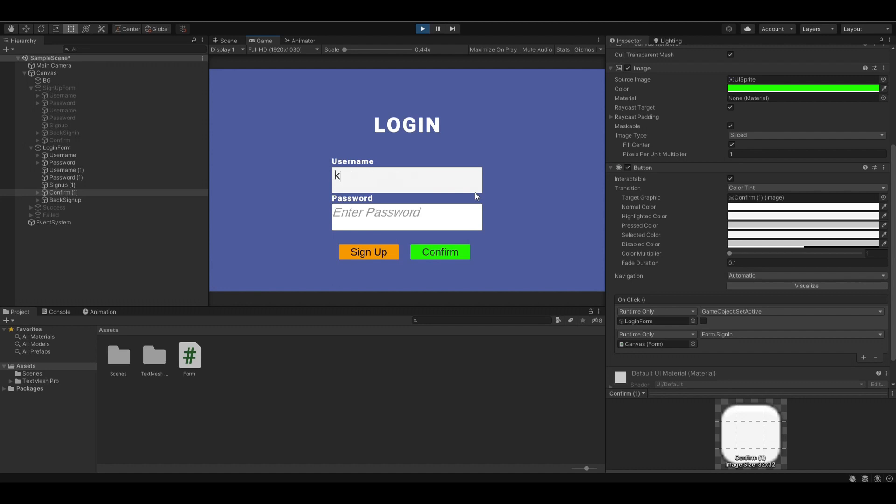
{"action": "type", "text": "aijpr"}
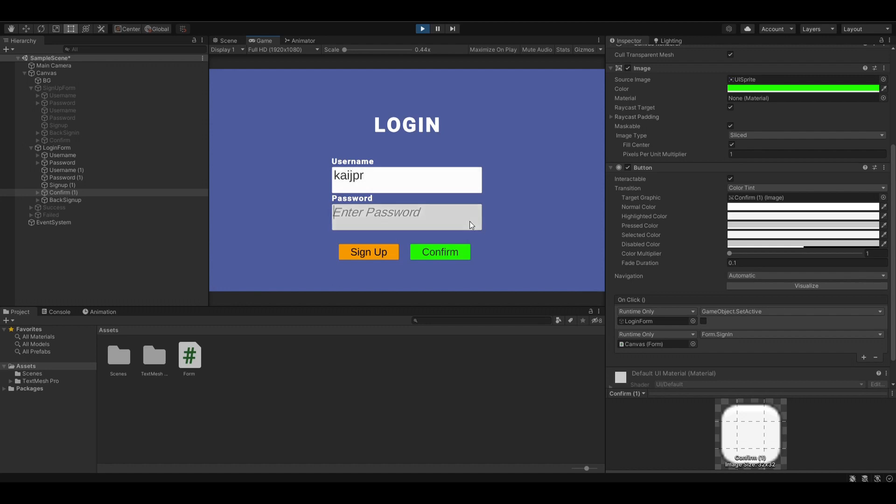
{"action": "type", "text": "123456"}
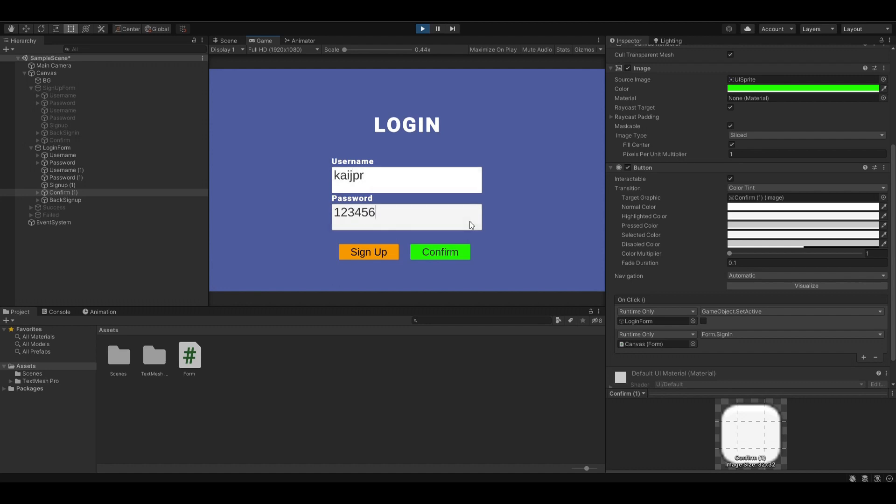
{"action": "left_click", "coordinate": [439, 252]}
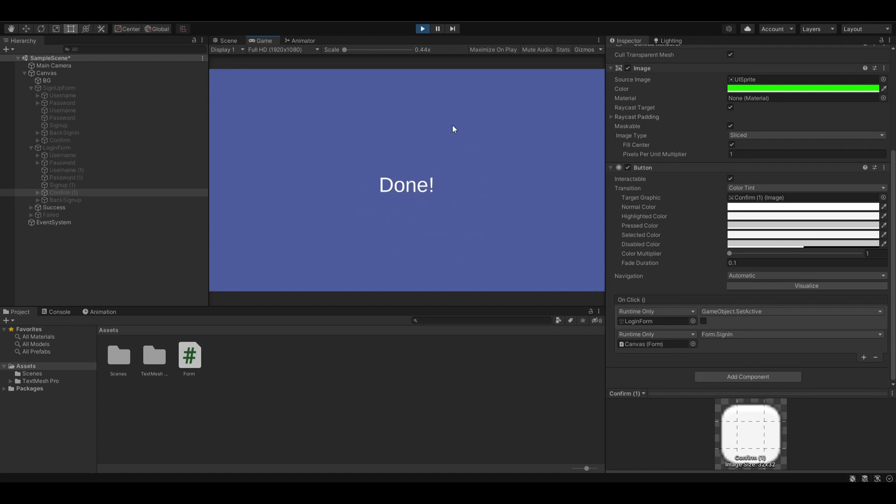
{"action": "mouse_move", "coordinate": [415, 34]}
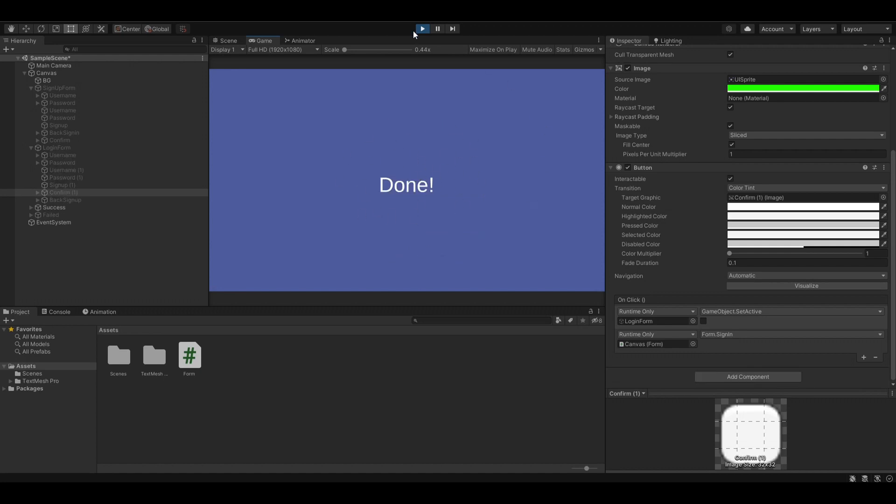
Restart the run and submit a wrong password to see the Wrong Username/Password message.
{"action": "left_click", "coordinate": [422, 29]}
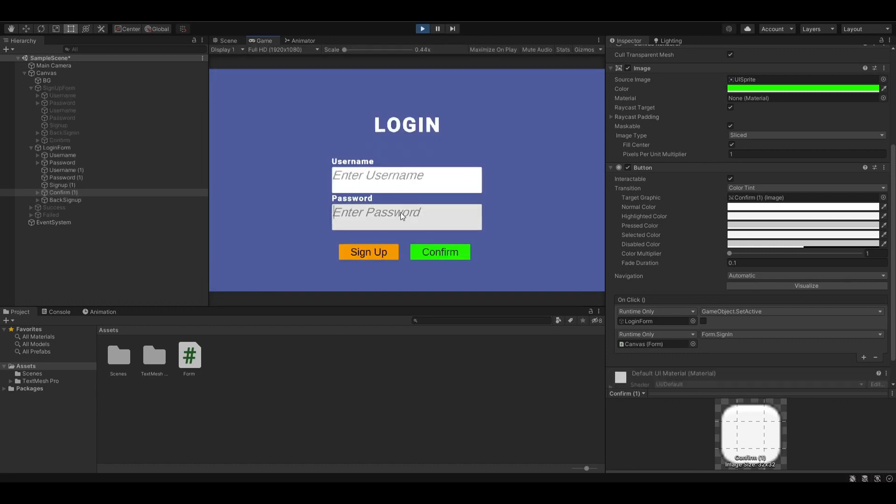
{"action": "type", "text": "kaijpr"}
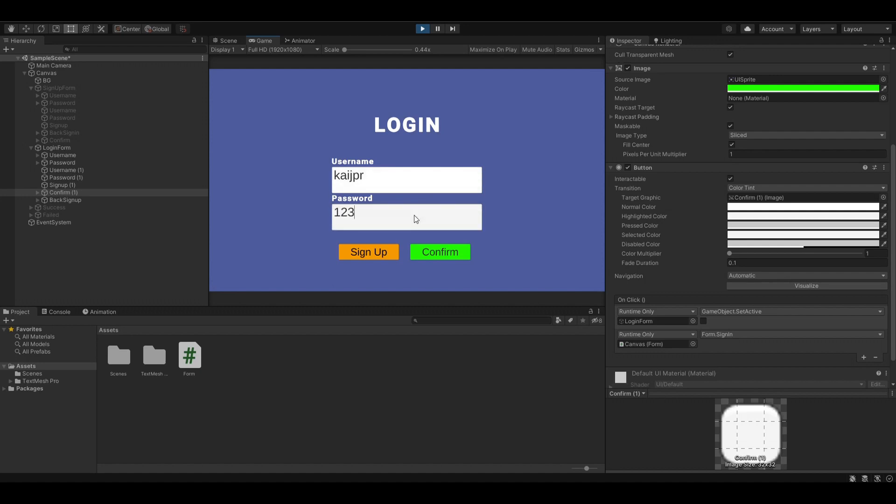
{"action": "left_click", "coordinate": [440, 252]}
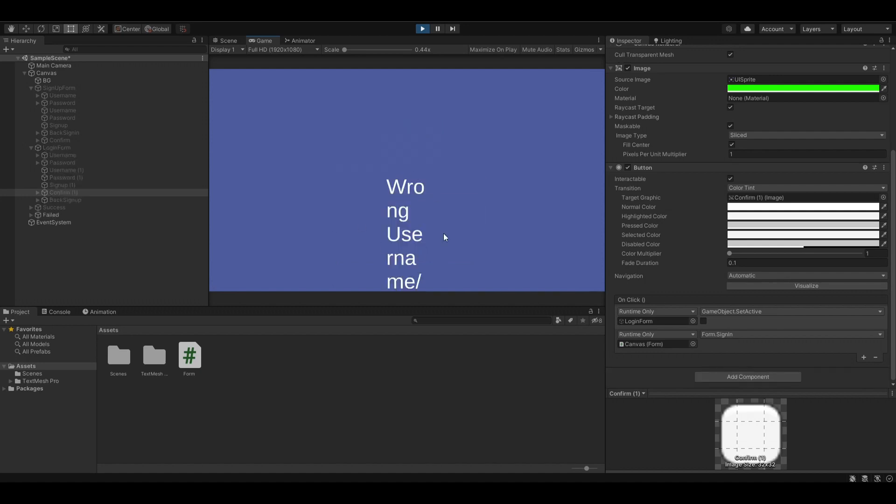
{"action": "mouse_move", "coordinate": [404, 268]}
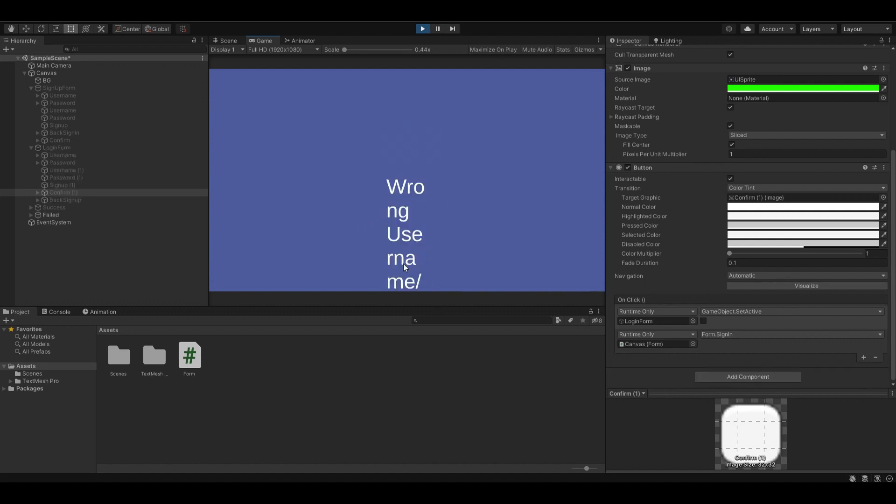